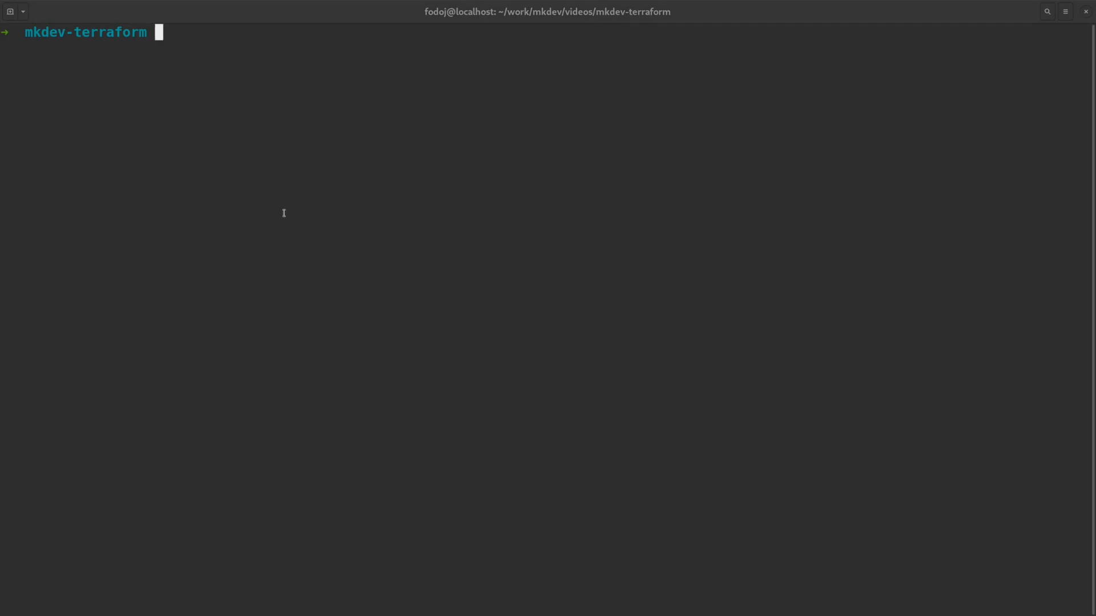
pyautogui.moveTo(235, 223)
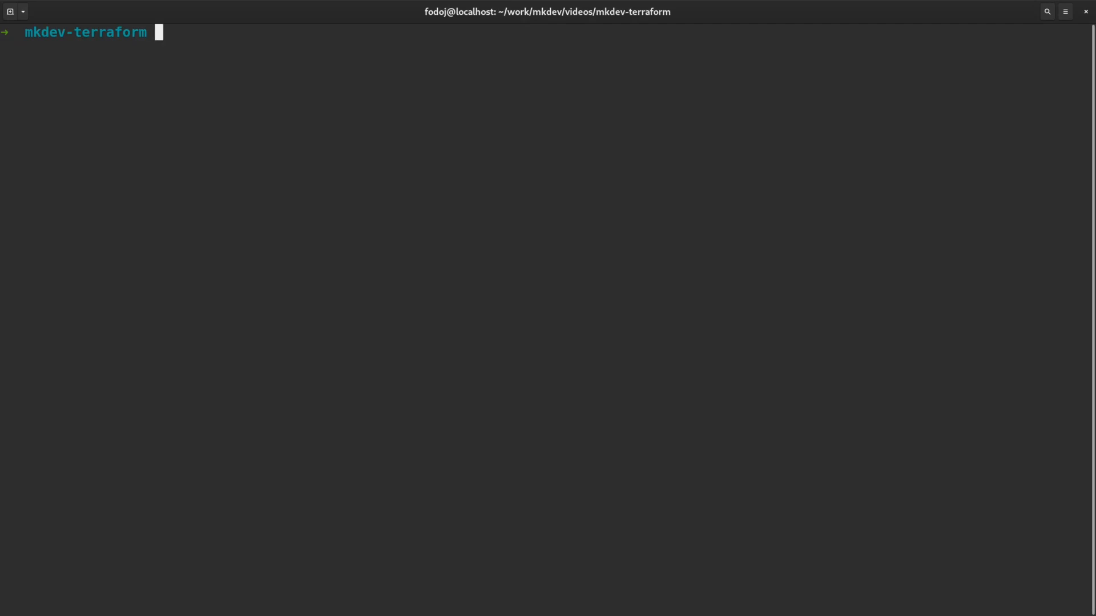
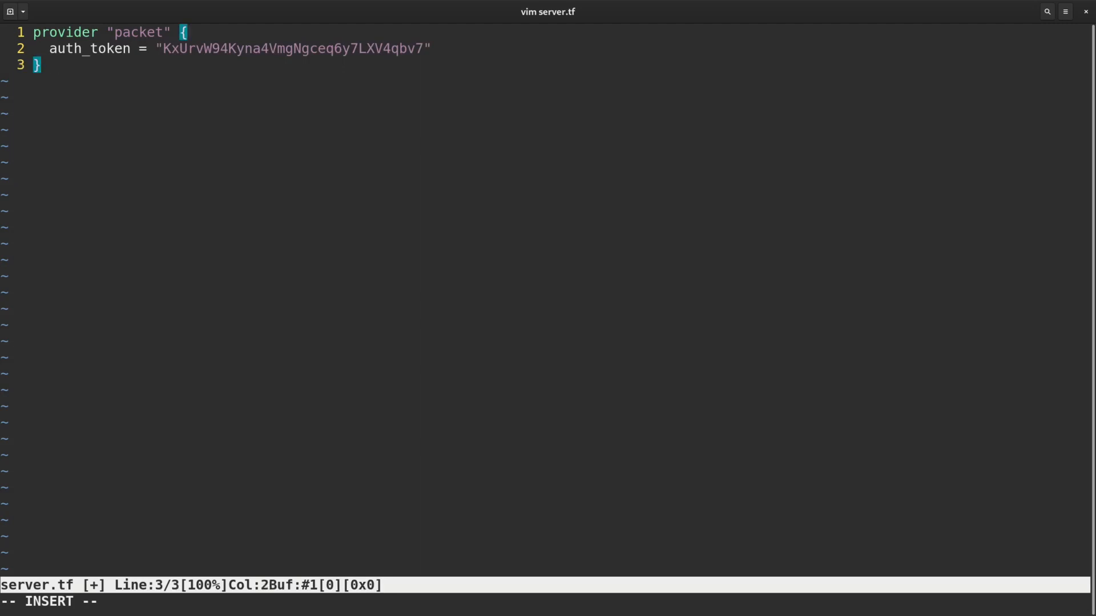
# Step: Create and open a new server.tf file in Vim from the mkdev-terraform directory
pyautogui.press('Enter')
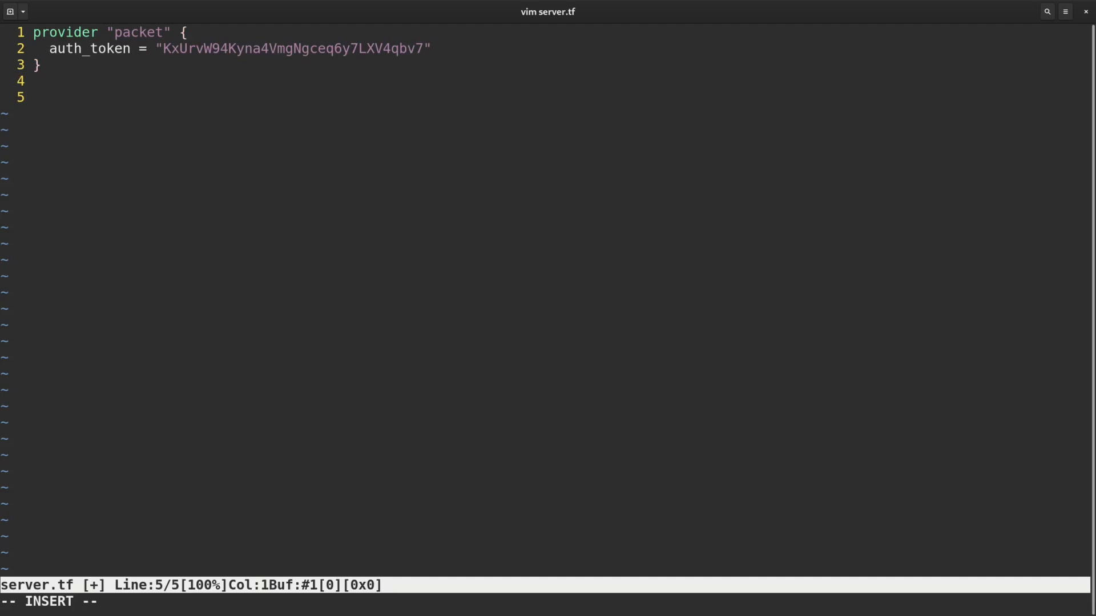
# Step: Add resource "packet_project" "mkdev" with name = "mkdev" and begin the next resource line
pyautogui.write('resource')
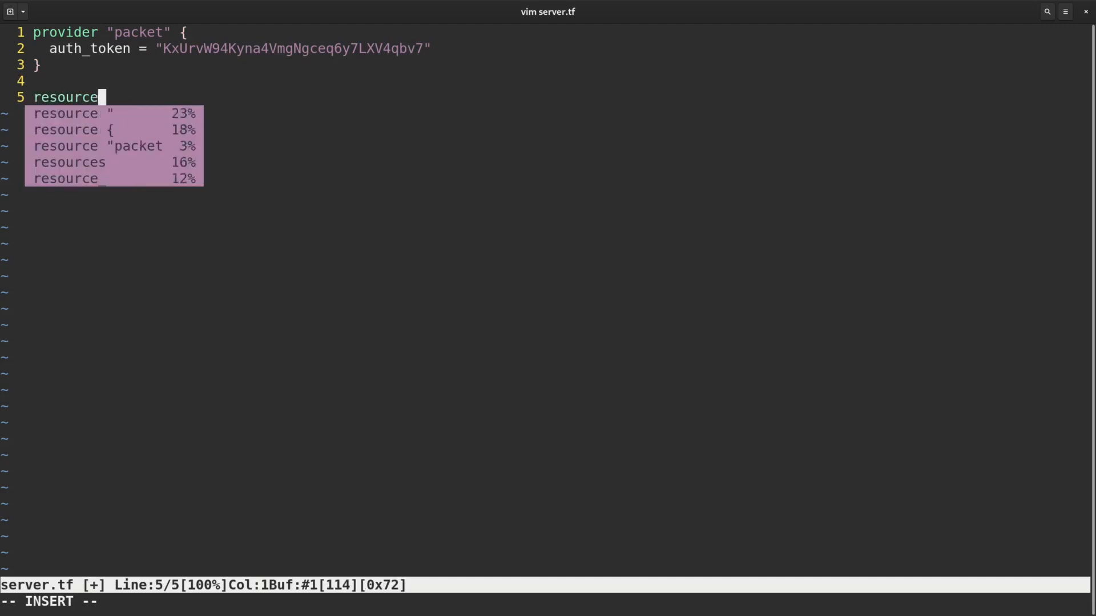
pyautogui.write('"packet_project')
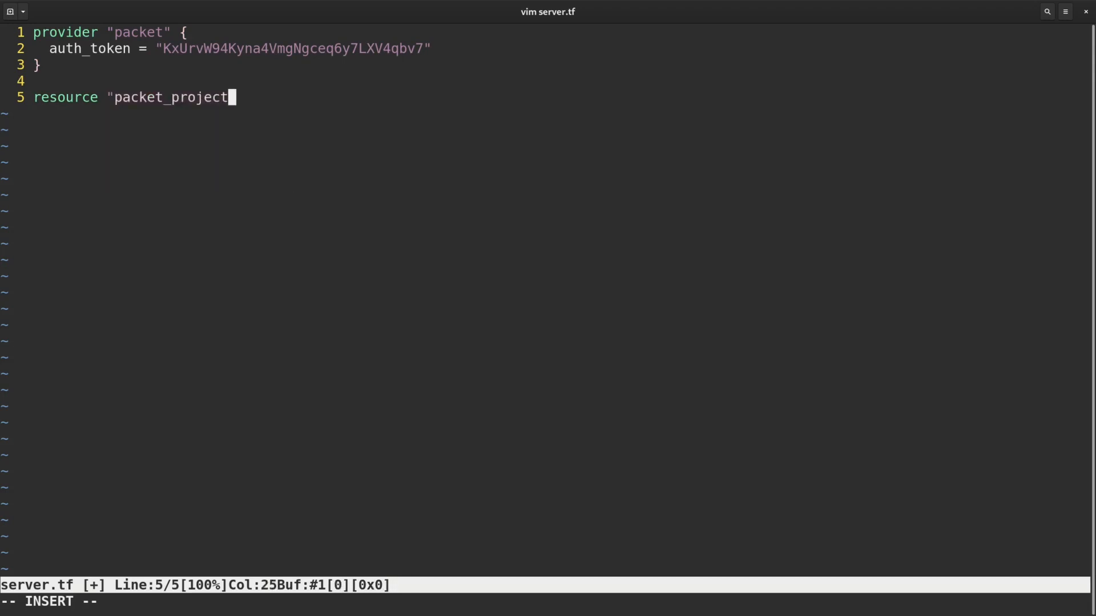
pyautogui.write('".')
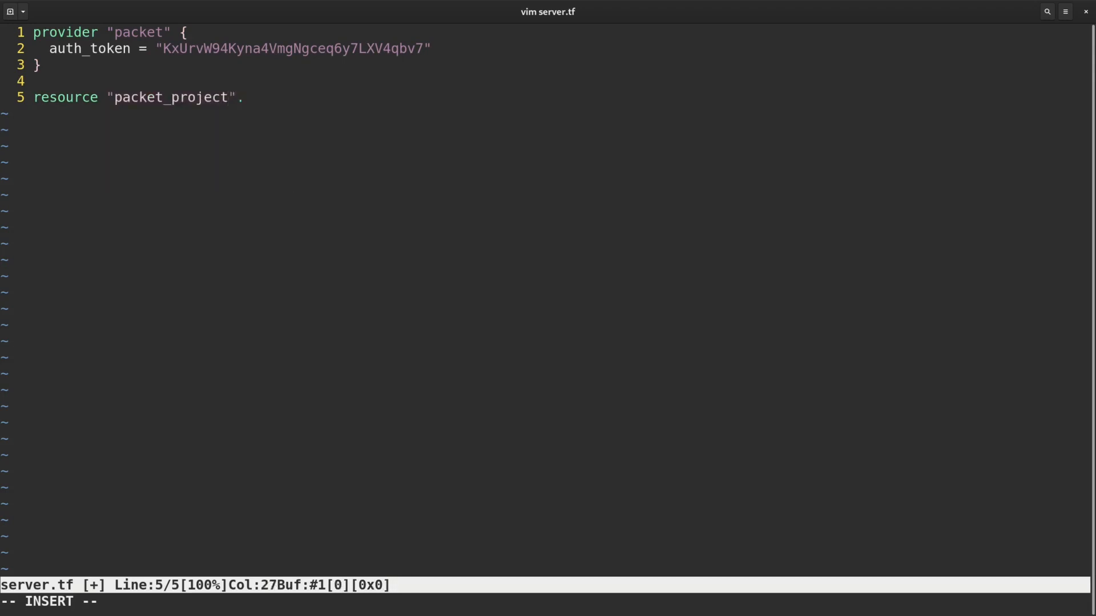
pyautogui.write('"mkdev" {')
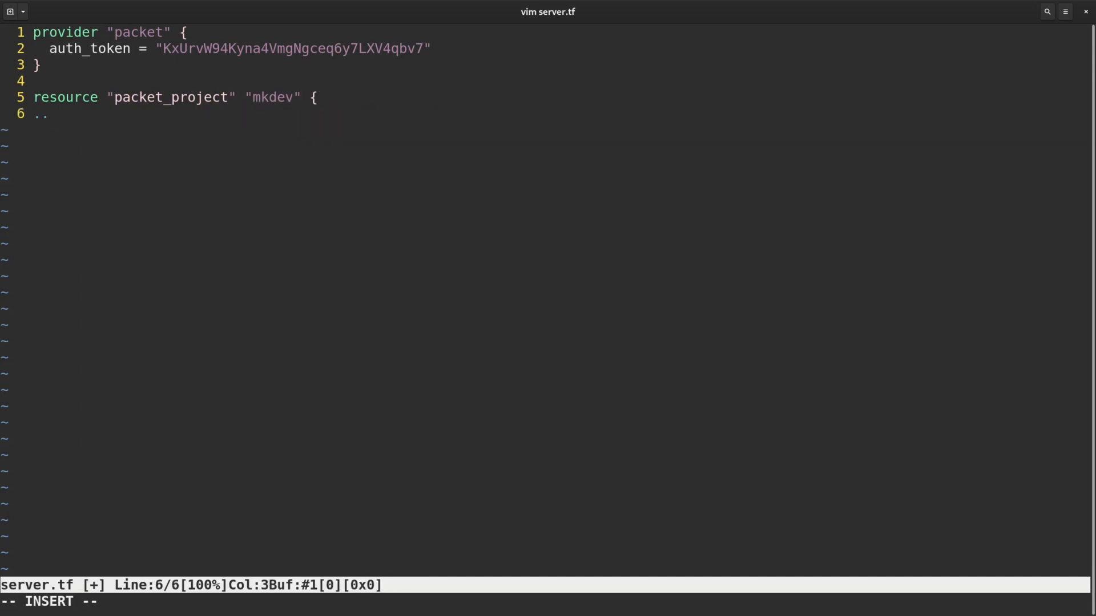
pyautogui.write('name.')
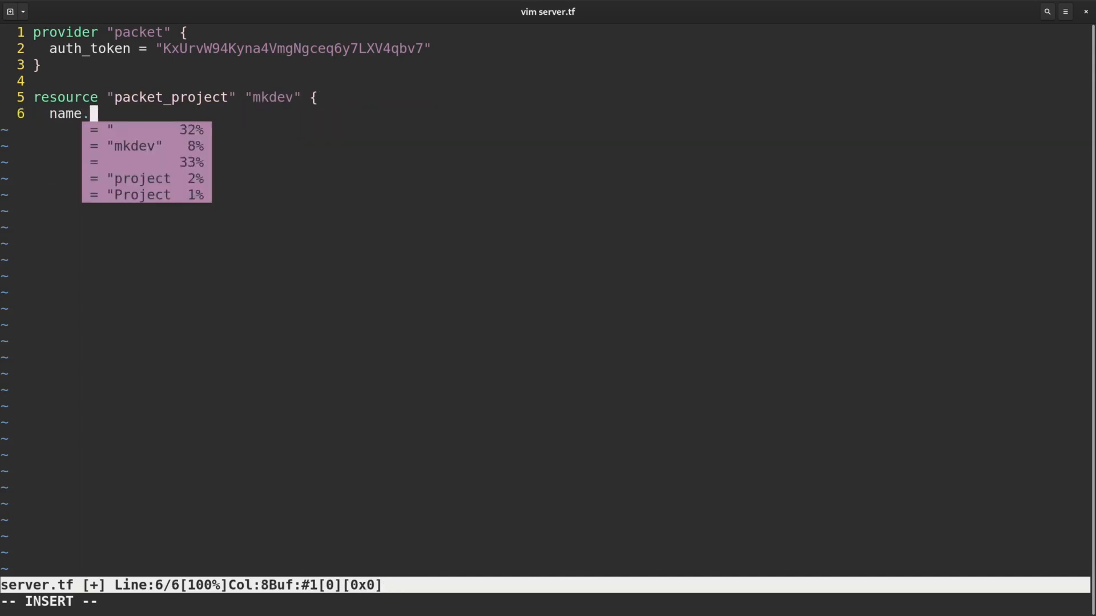
pyautogui.write('= "mkdev')
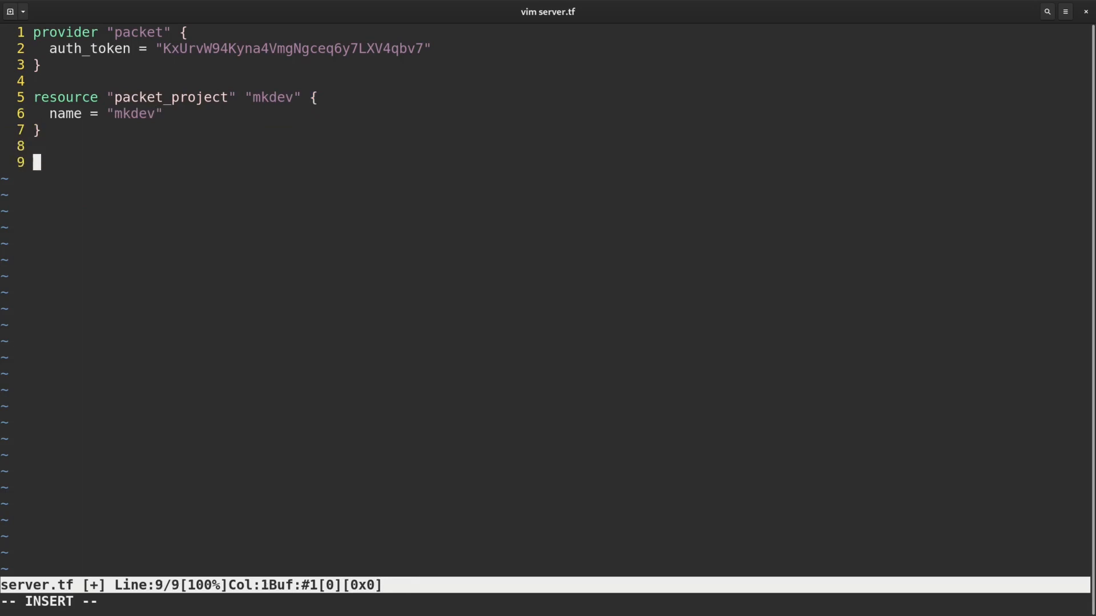
pyautogui.write('resour')
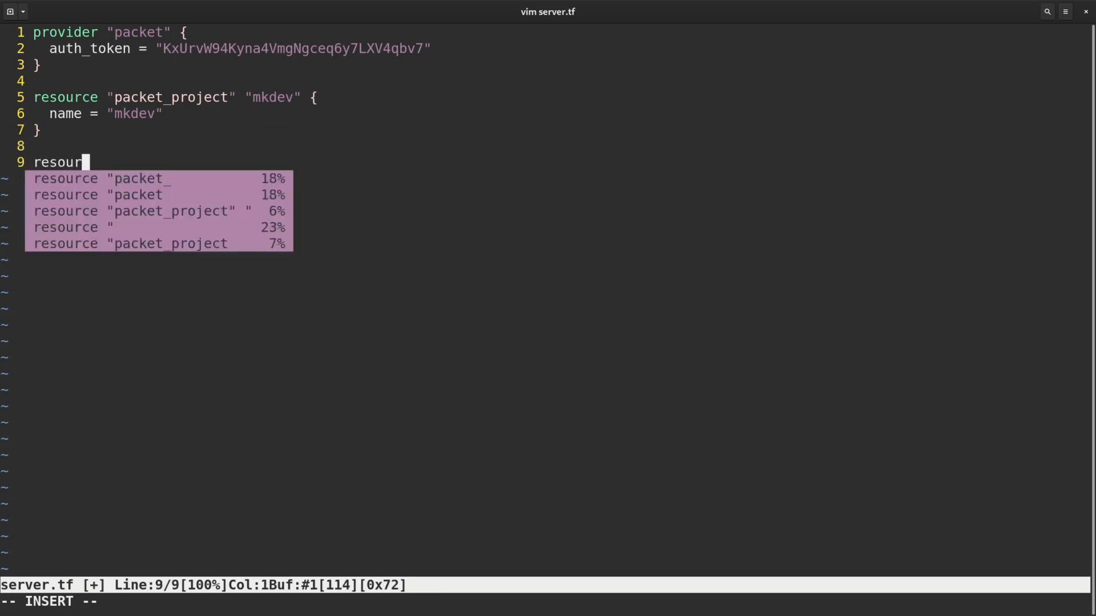
# Step: Define packet_project_ssh_key "mkdev" with public_key read via file() from /home/fodoj/.ssh/
pyautogui.write('"packet_p')
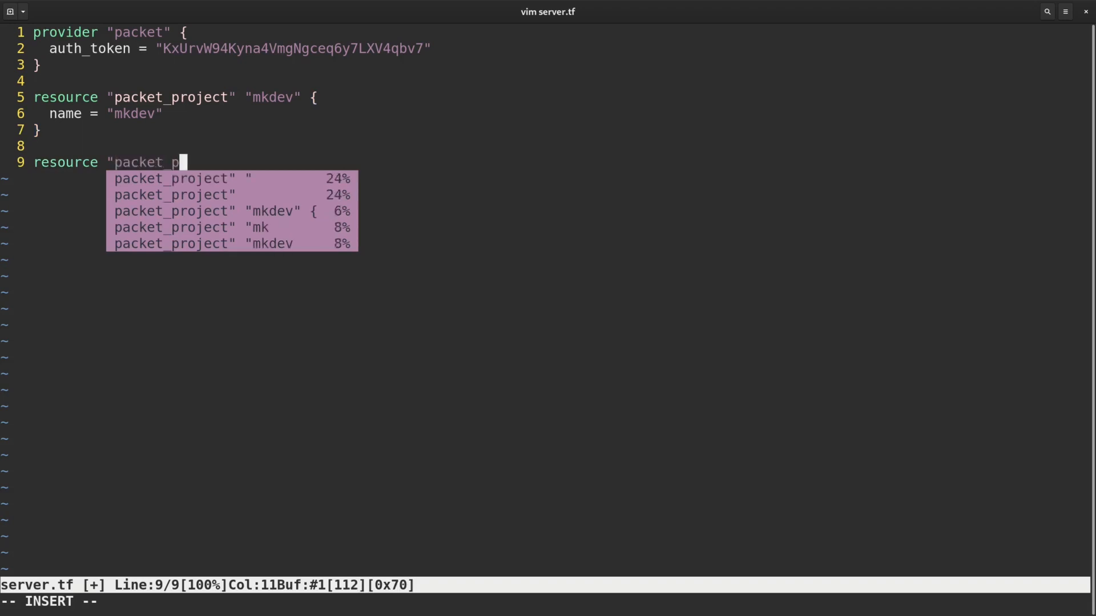
pyautogui.write('roject_ss')
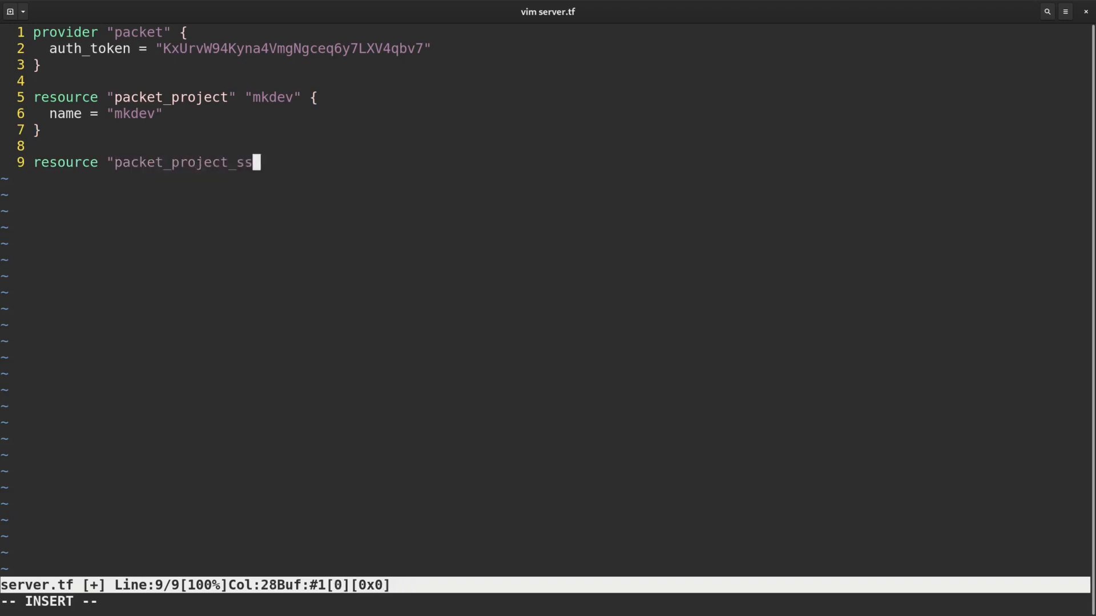
pyautogui.write('h_key".')
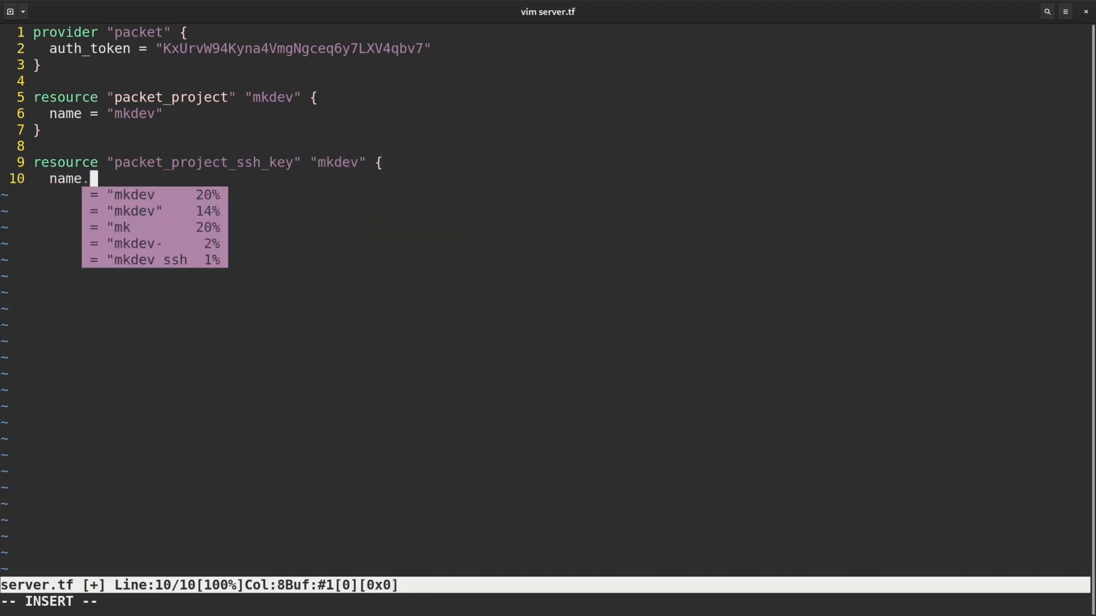
pyautogui.write('= "mkdev"')
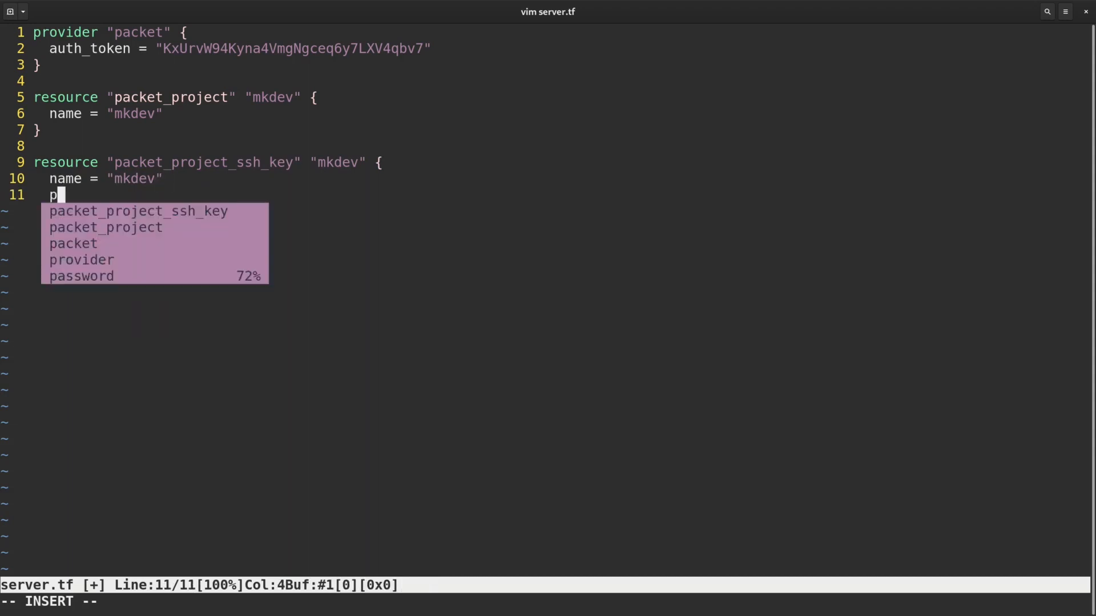
pyautogui.write('ublic_key =')
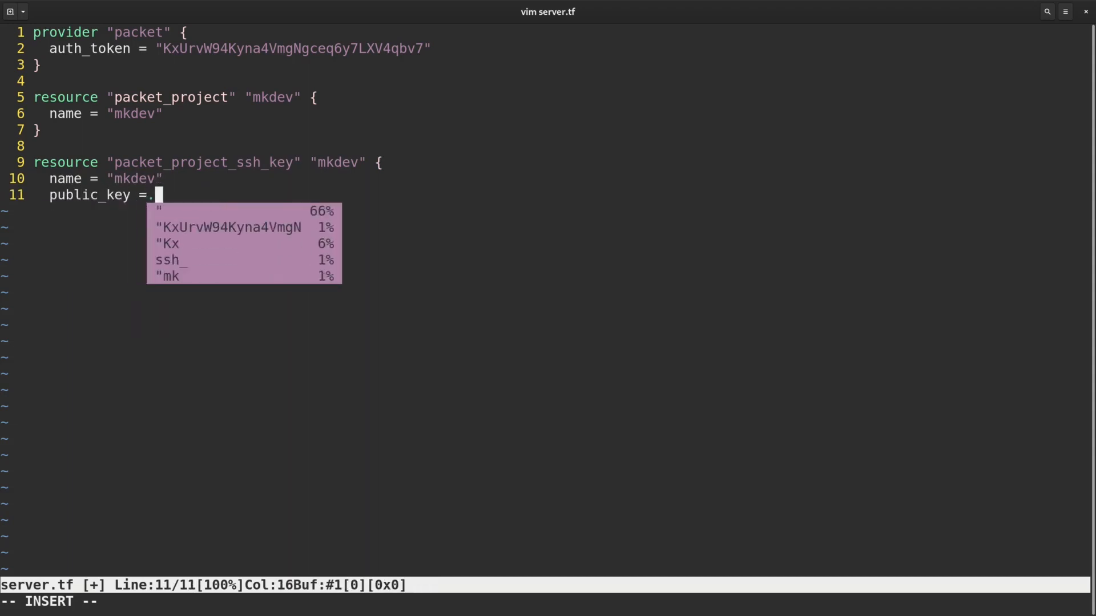
pyautogui.write('file(')
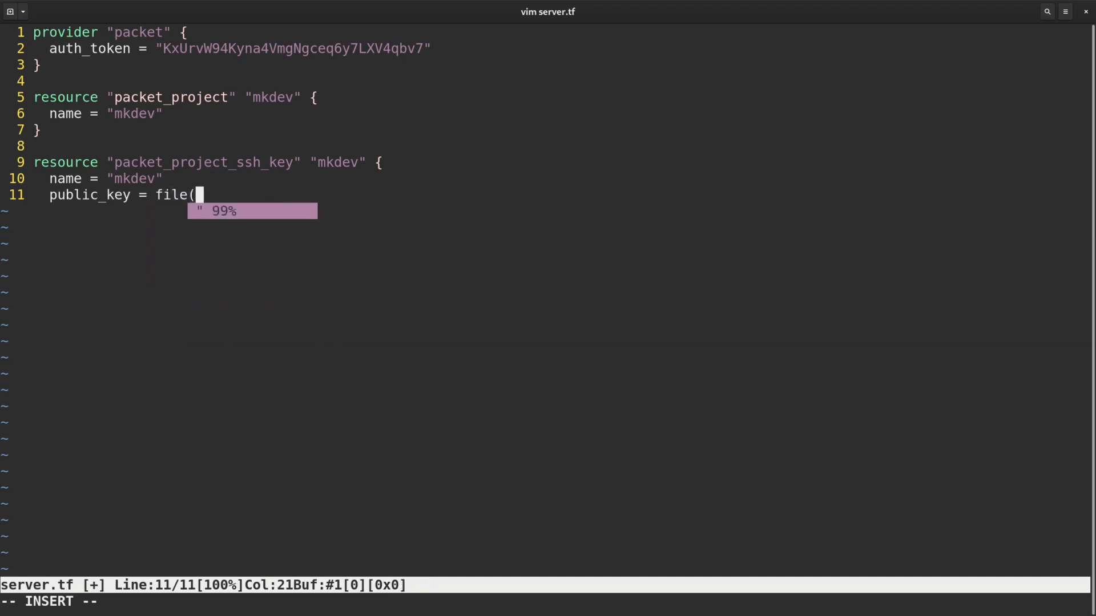
pyautogui.write('"/h')
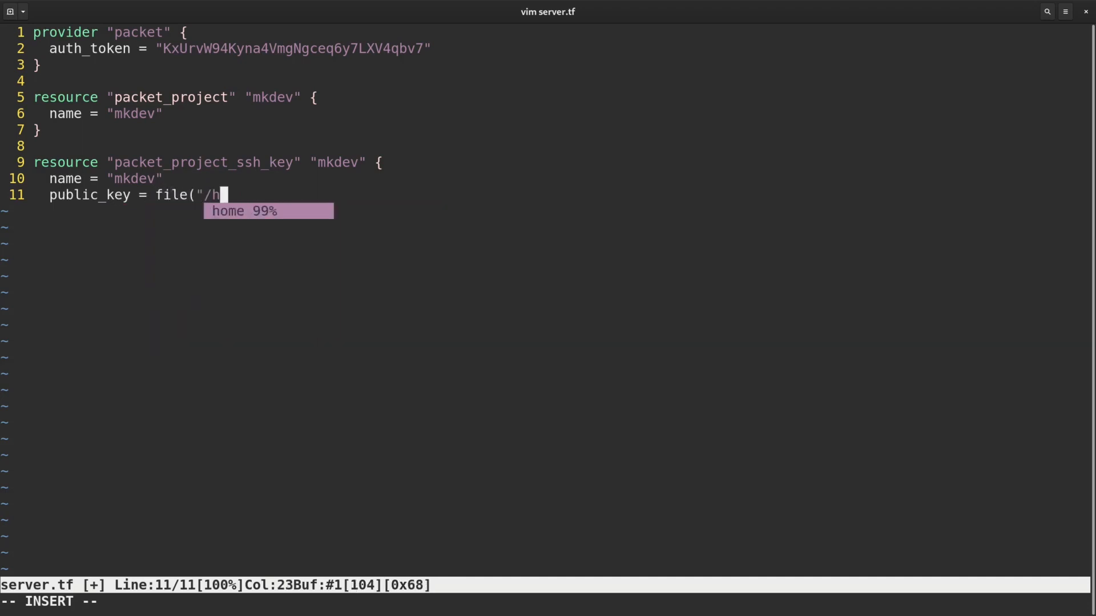
pyautogui.write('ome/fodoj/.s')
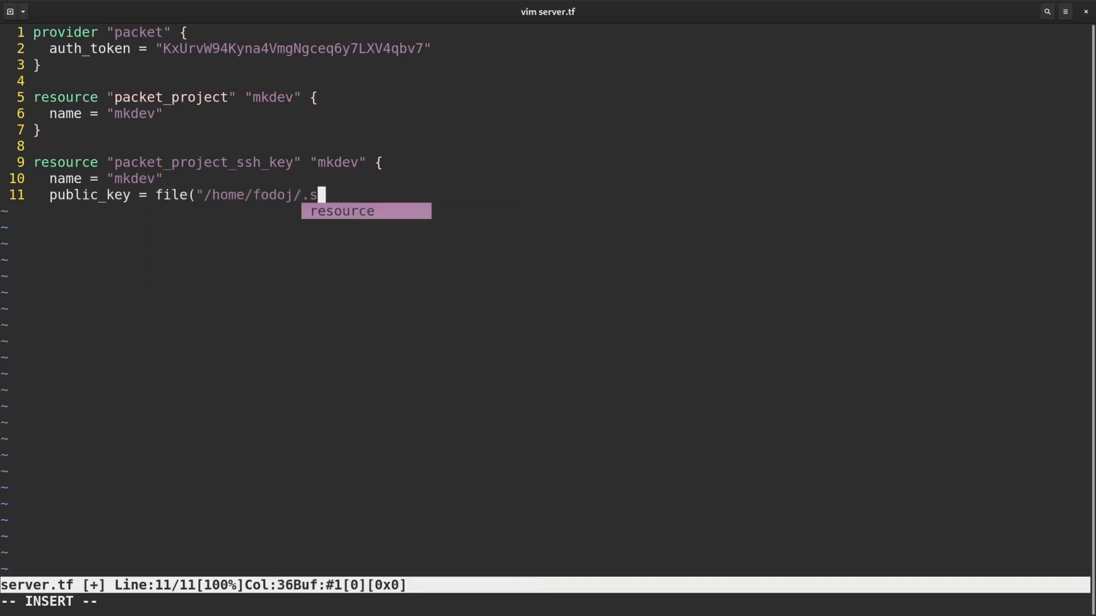
pyautogui.write('sh/id_rsa.pub')
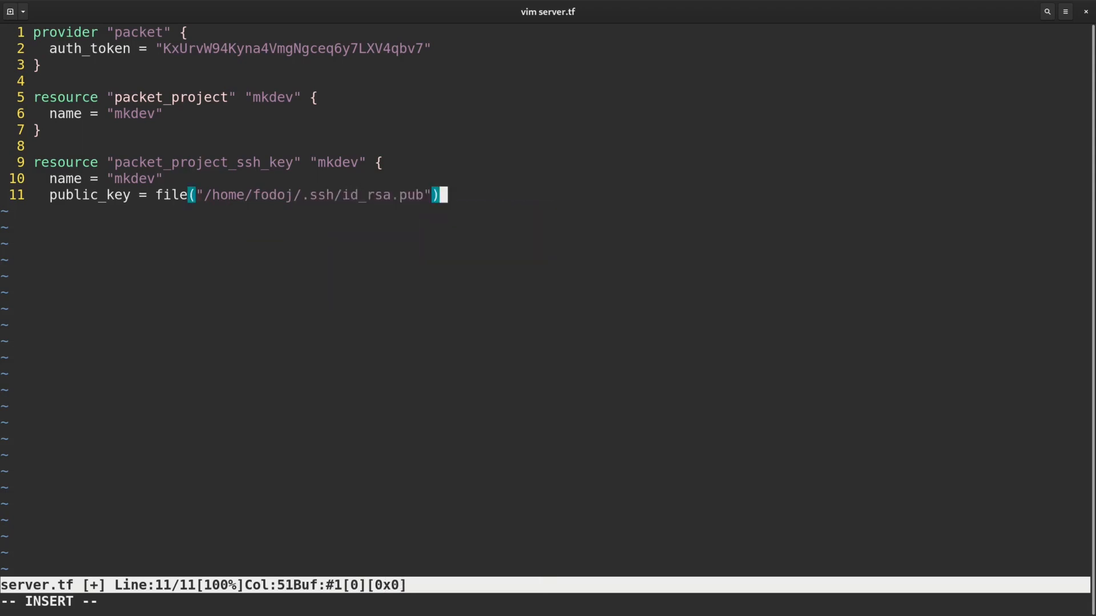
# Step: Set project_id = packet_project.mkdev.id, close the block, and start the next resource
pyautogui.write('project_id =')
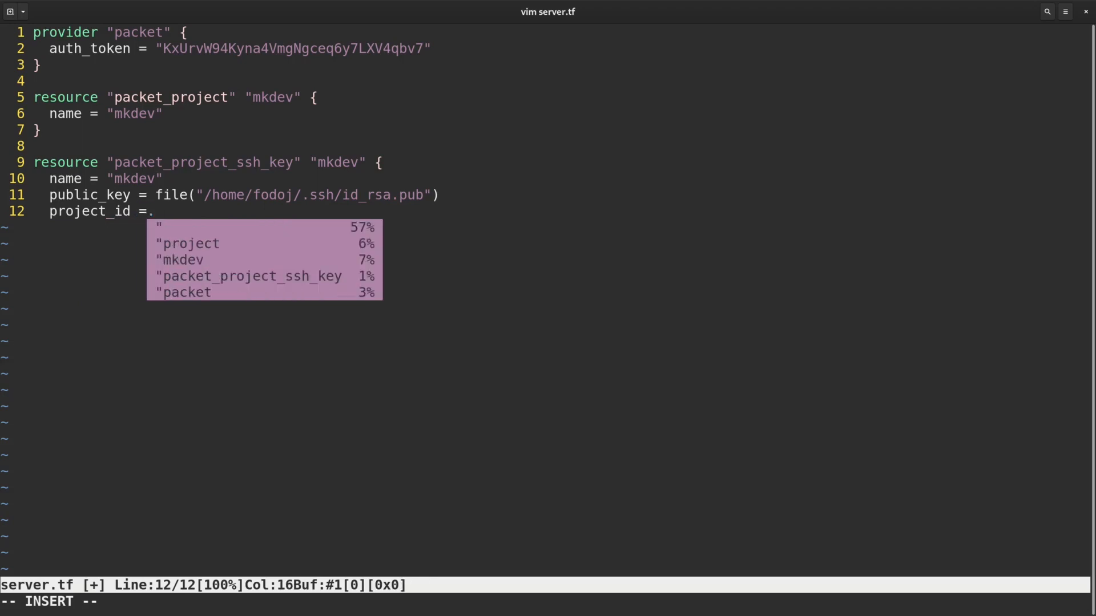
pyautogui.write('packet_project')
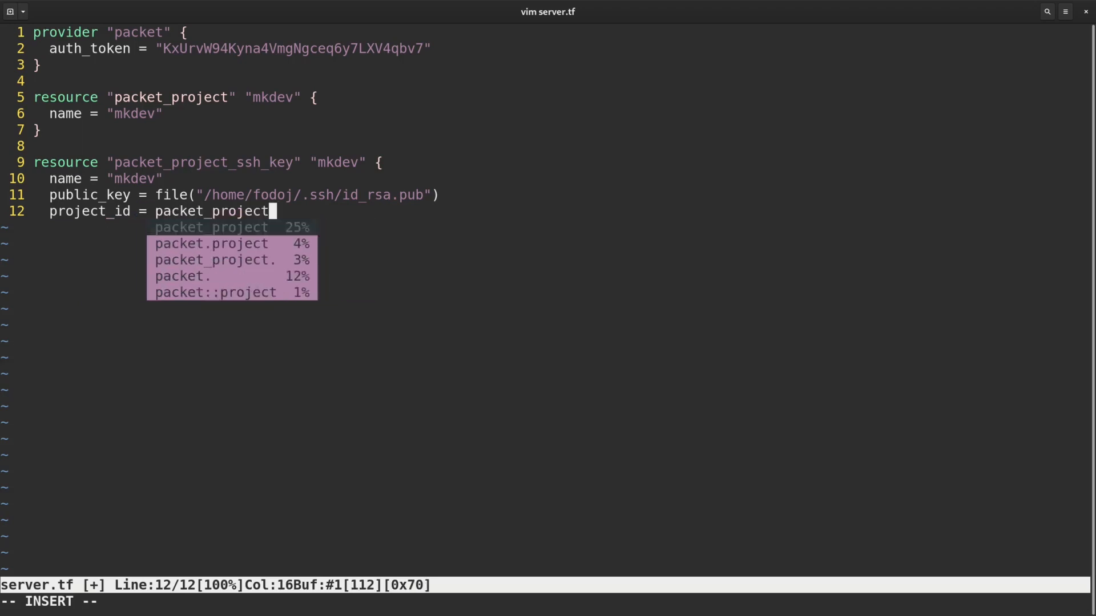
pyautogui.write('.')
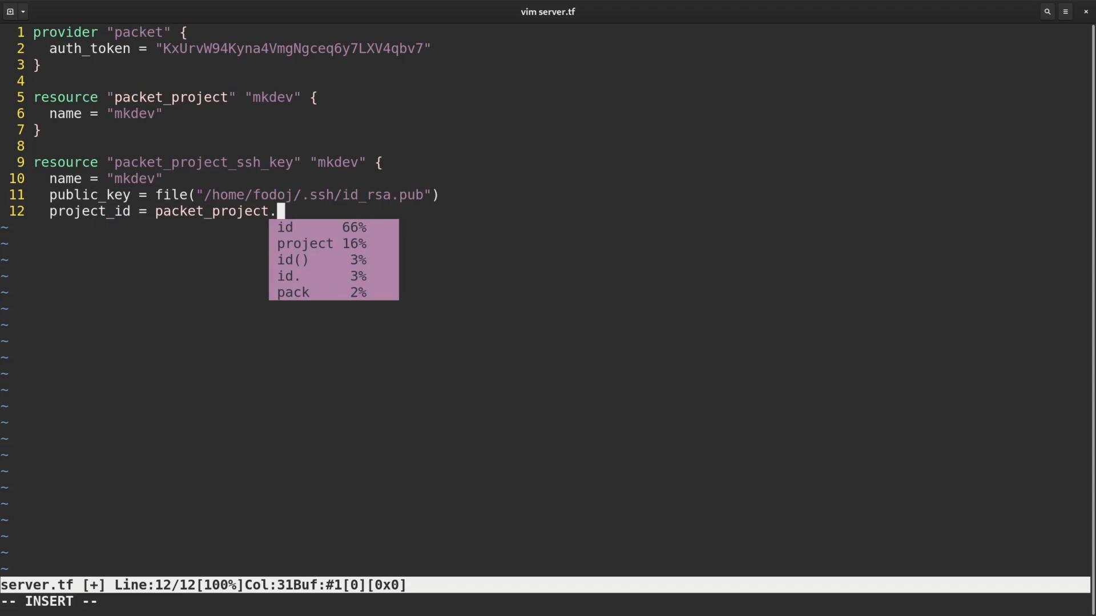
pyautogui.write('mkdev.')
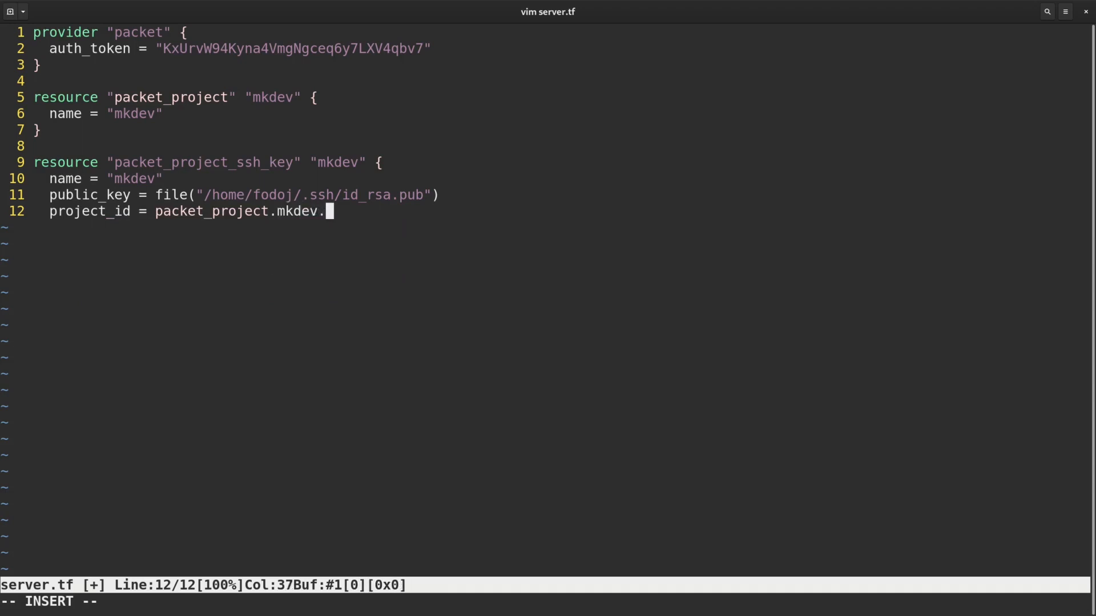
pyautogui.write('id')
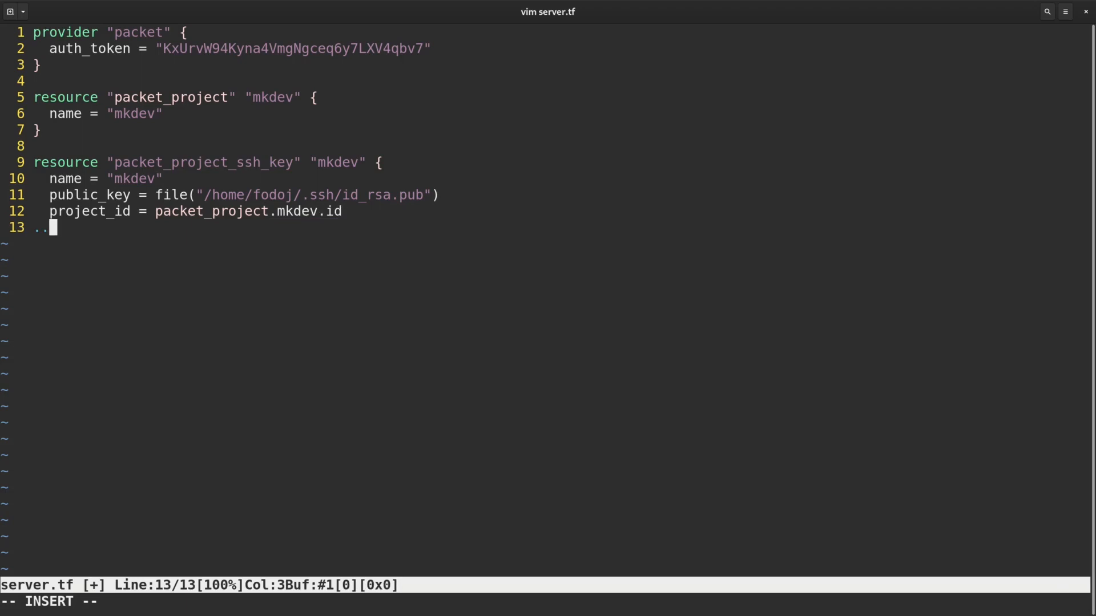
pyautogui.write('}')
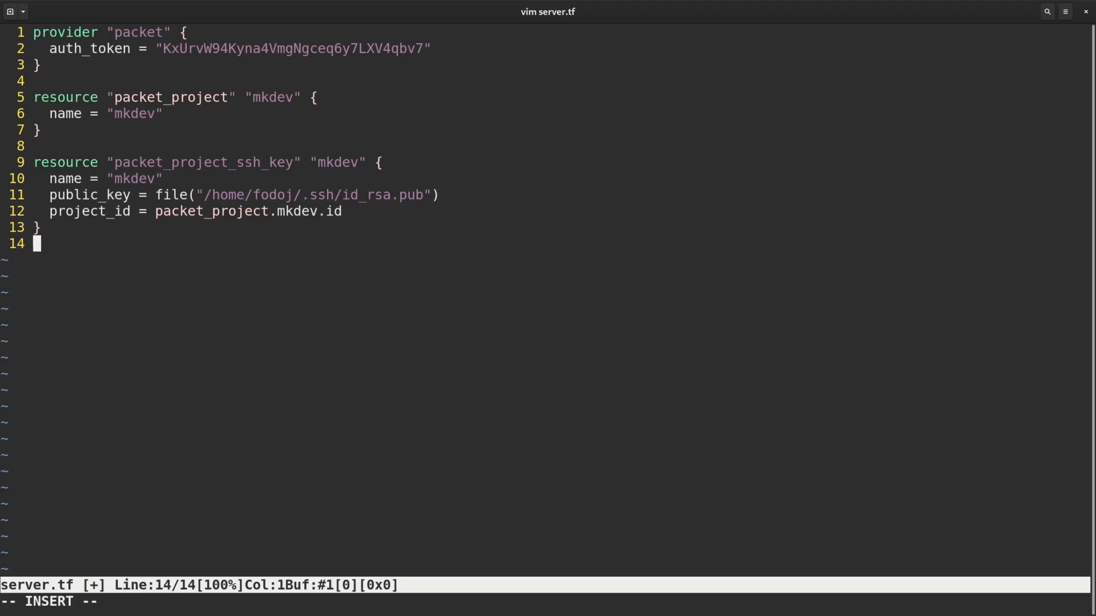
pyautogui.press('Enter')
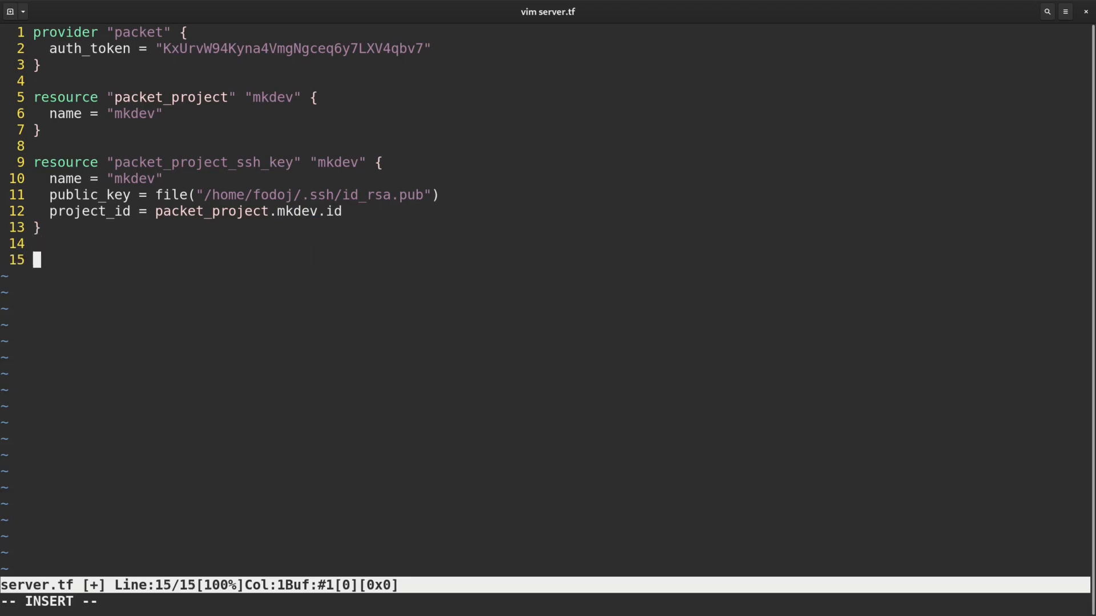
pyautogui.write('re')
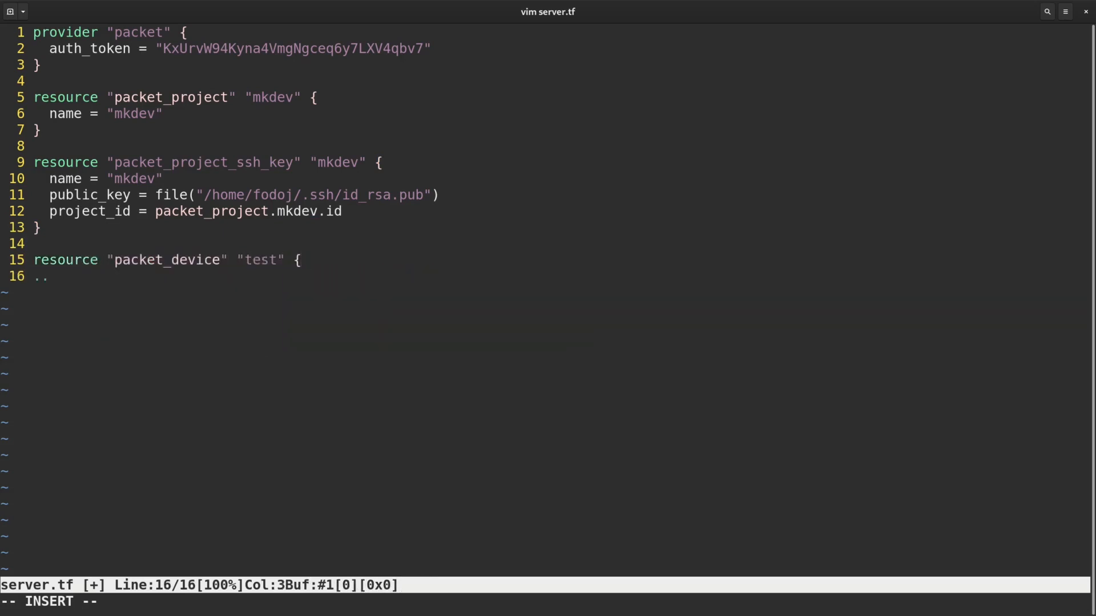
# Step: Give packet_device "test" hostname mkdev.test, a .small.x86 plan, facilities, CentOS 7 and hourly billing
pyautogui.write('hostname = "mkdev.test')
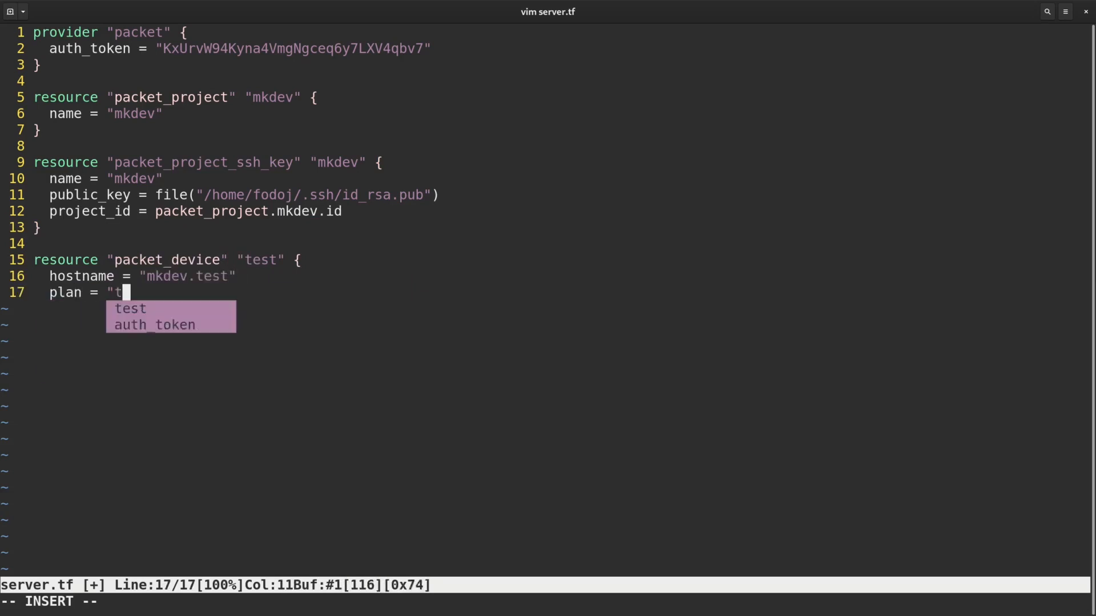
pyautogui.write('1.small.x86"')
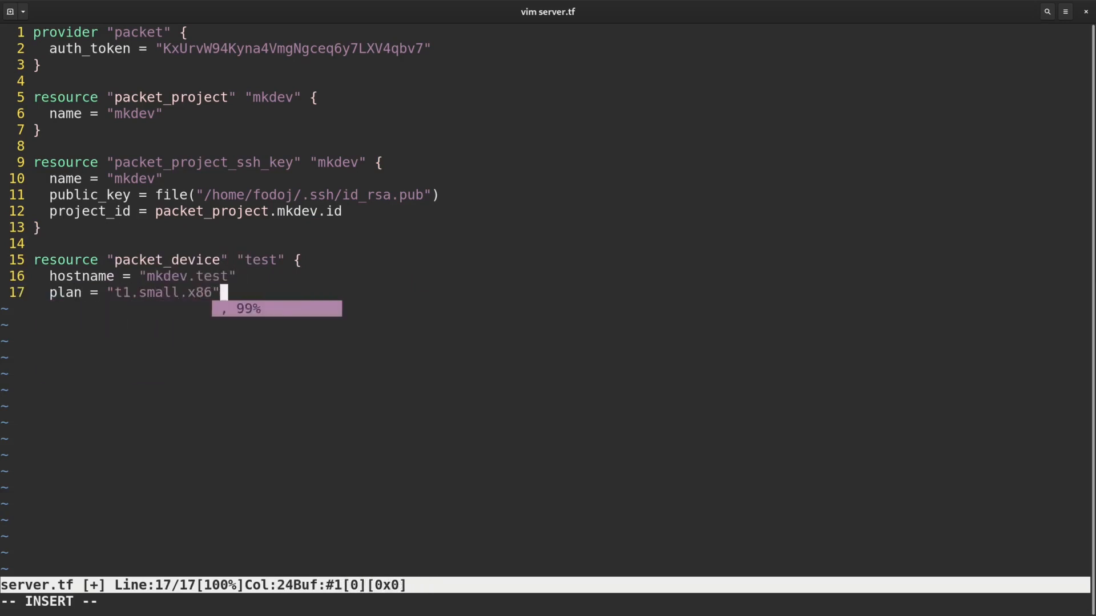
pyautogui.write('facilities = ["ams1')
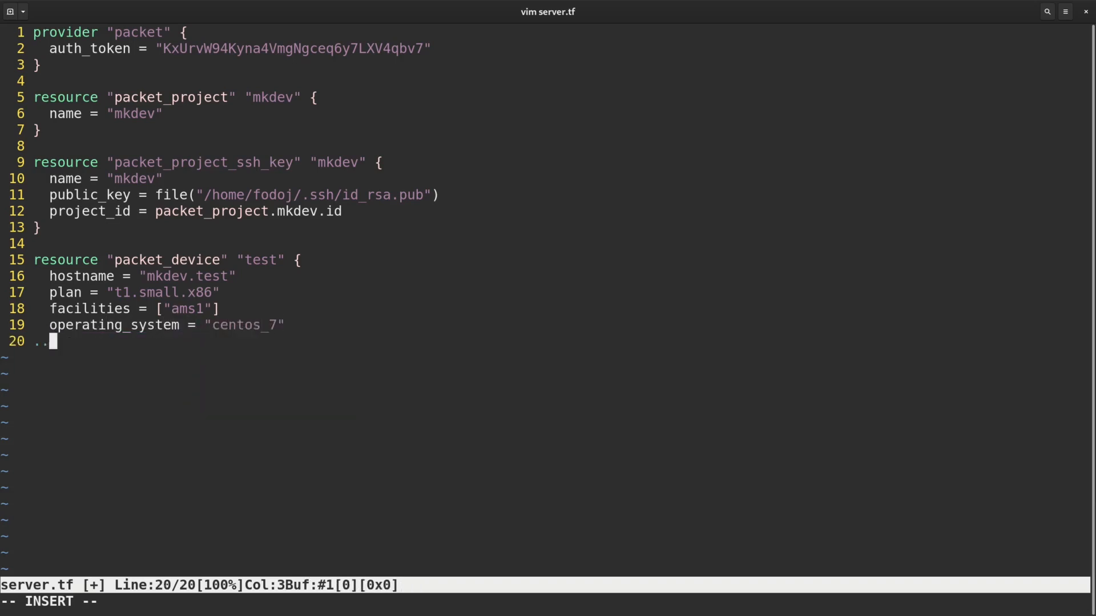
pyautogui.write('billing_cycle = "hourly')
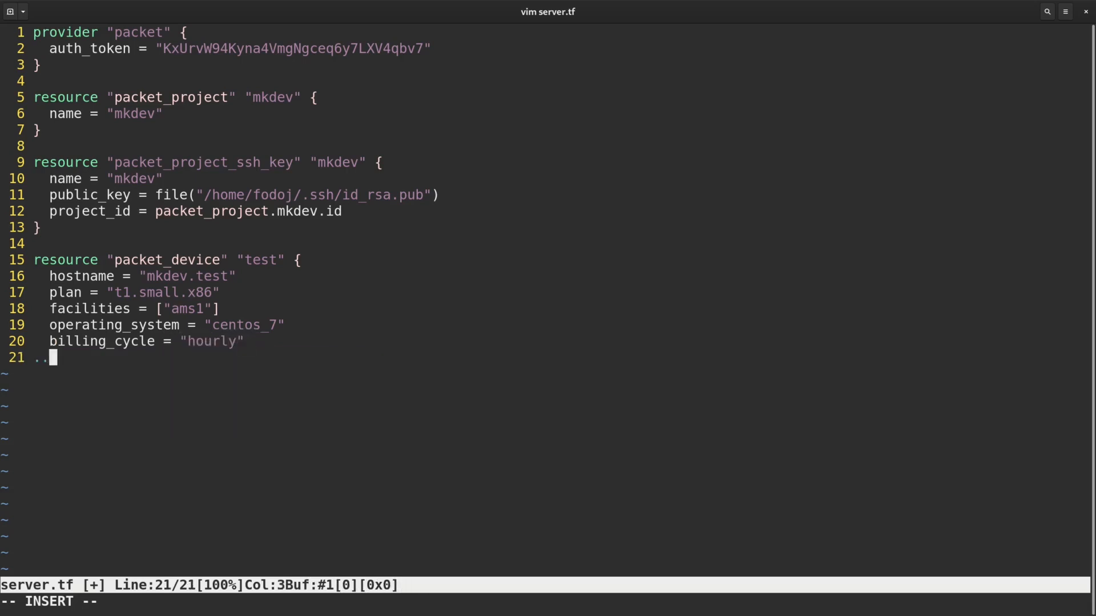
# Step: Set project_ssh_key_ids to the packet ssh key and project_id to packet_project.mkdev.id, closing the block
pyautogui.write('project_ssh_')
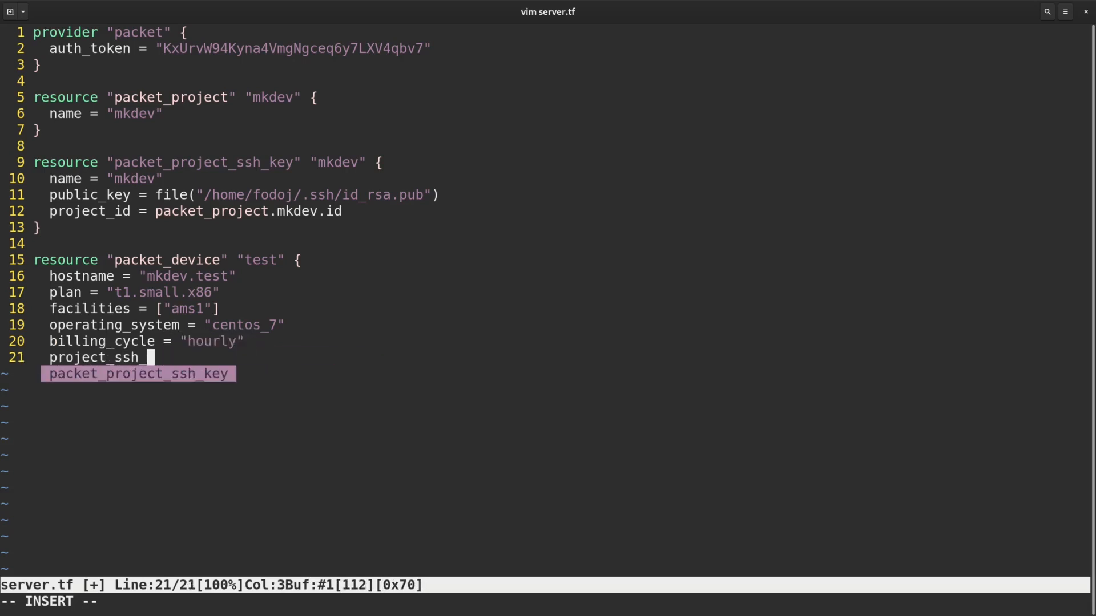
pyautogui.write('_key_ids = [packet_project_ssh_key.mkdev.id')
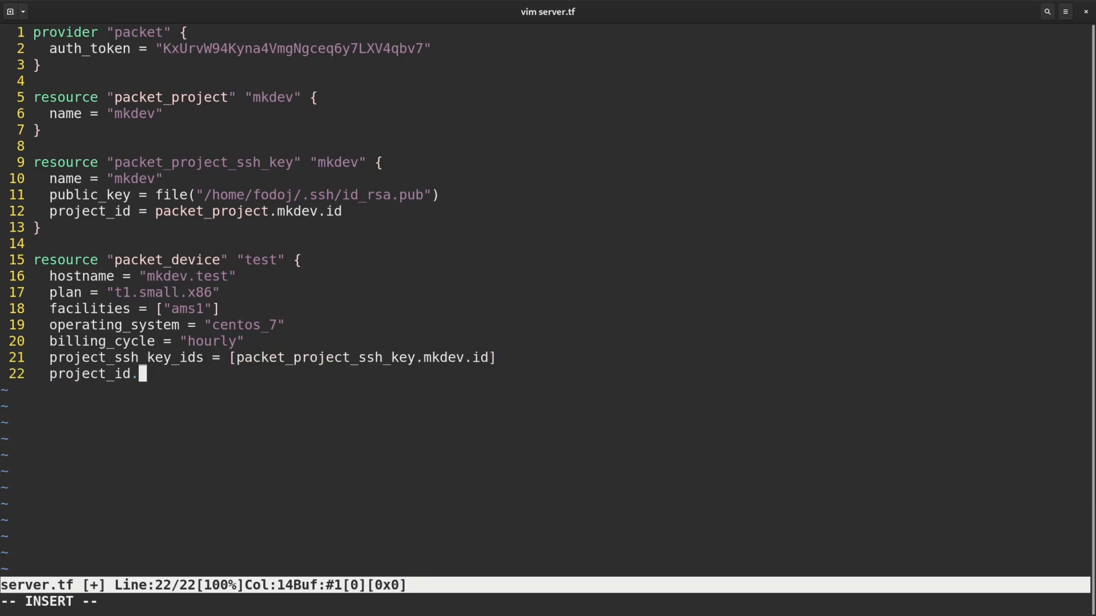
pyautogui.write('packet_project.mkdev.id')
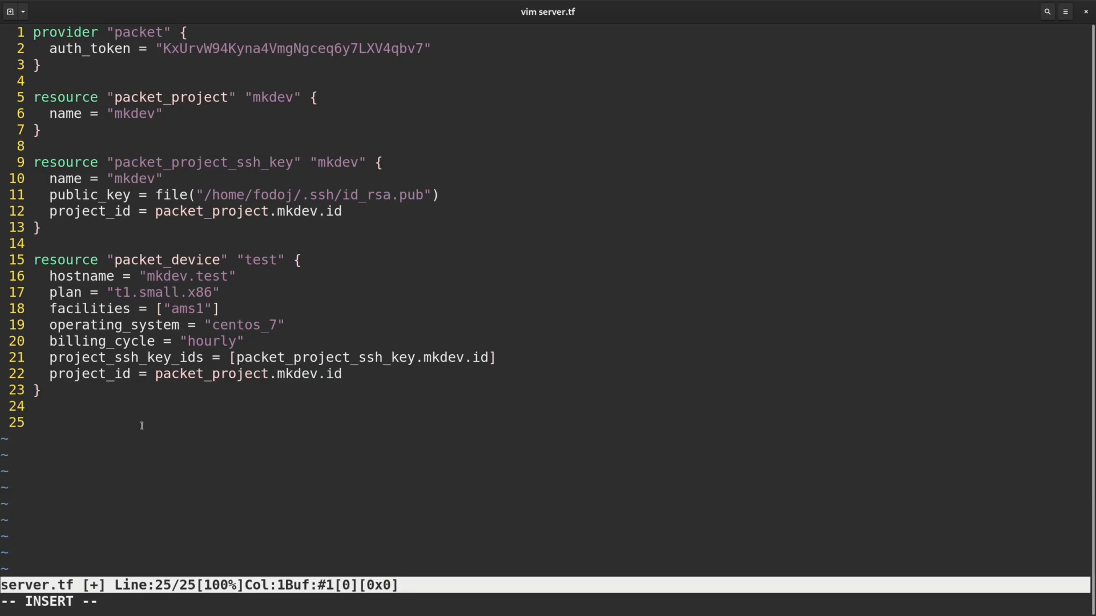
# Step: Add output "public_ip" with value packet_device.test.access_public_ipv4 at the end of server.tf
pyautogui.write('output "[p')
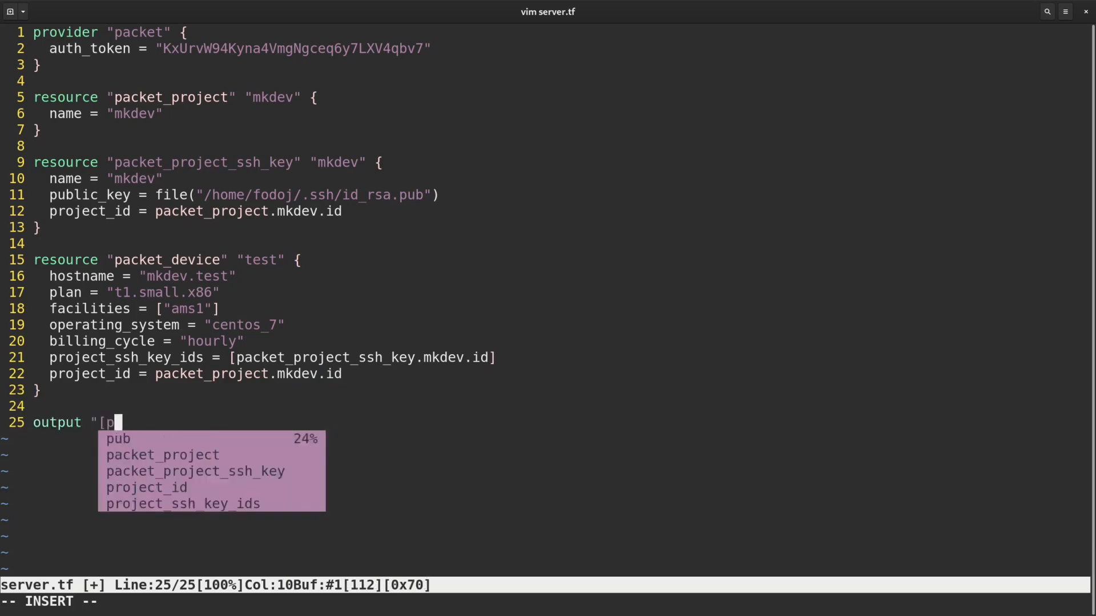
pyautogui.write('ublic_ip" {')
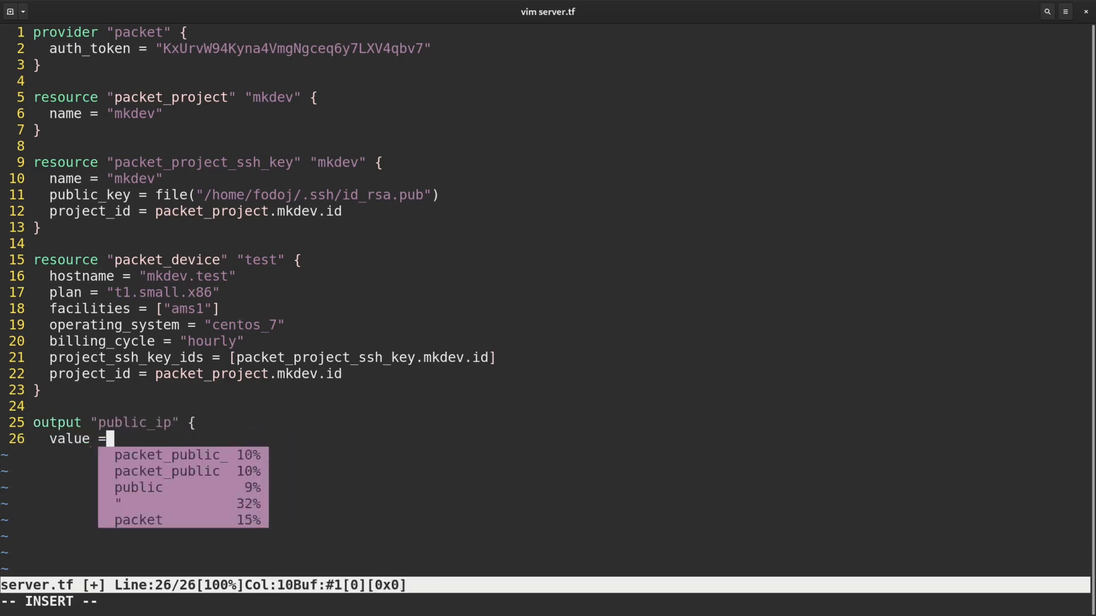
pyautogui.write('packet_project_ssh_key')
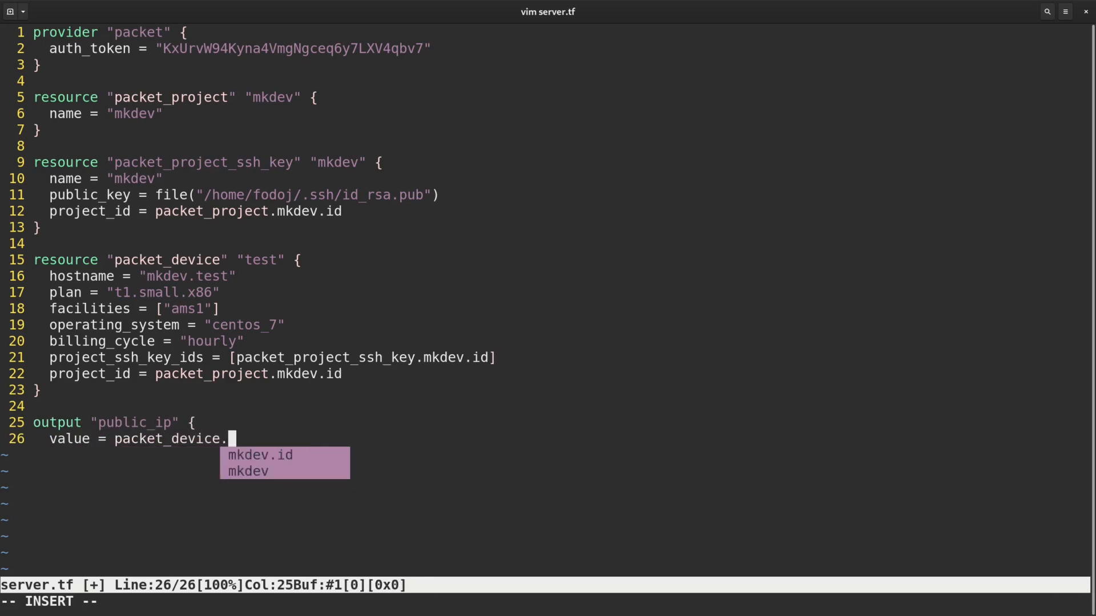
pyautogui.write('test.access_public')
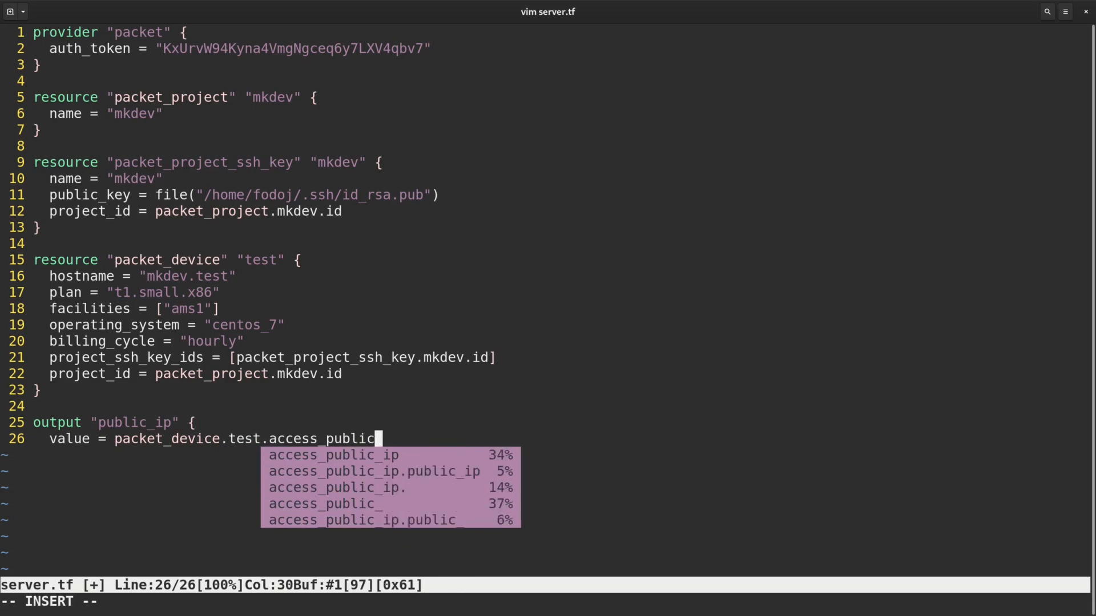
pyautogui.write('_ipv4')
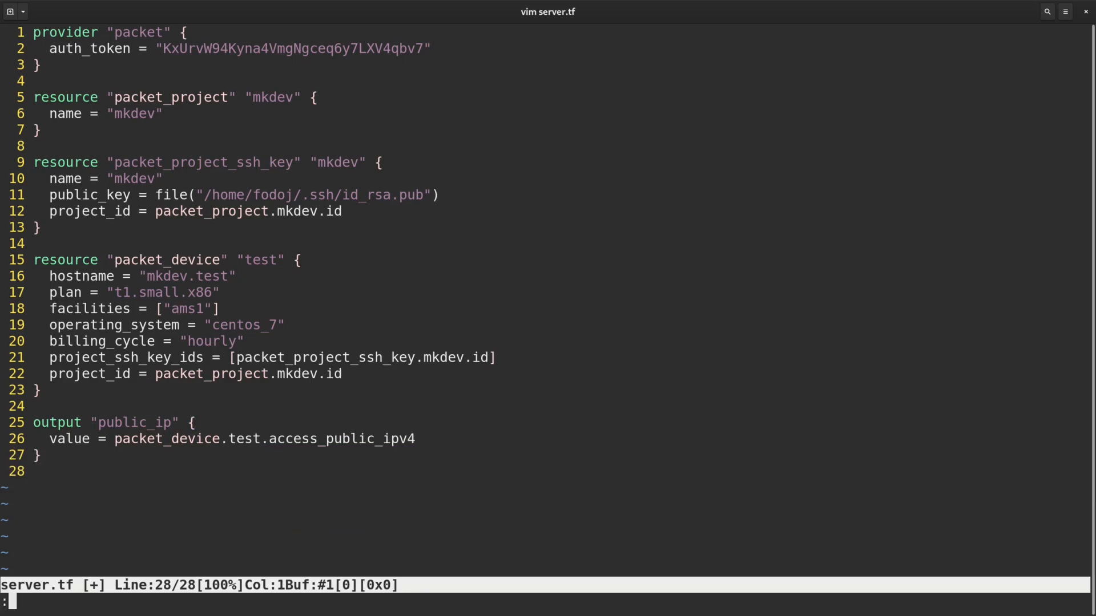
# Step: Save and quit Vim with :wqa, then enter terraform plan at the shell
pyautogui.write('wqa')
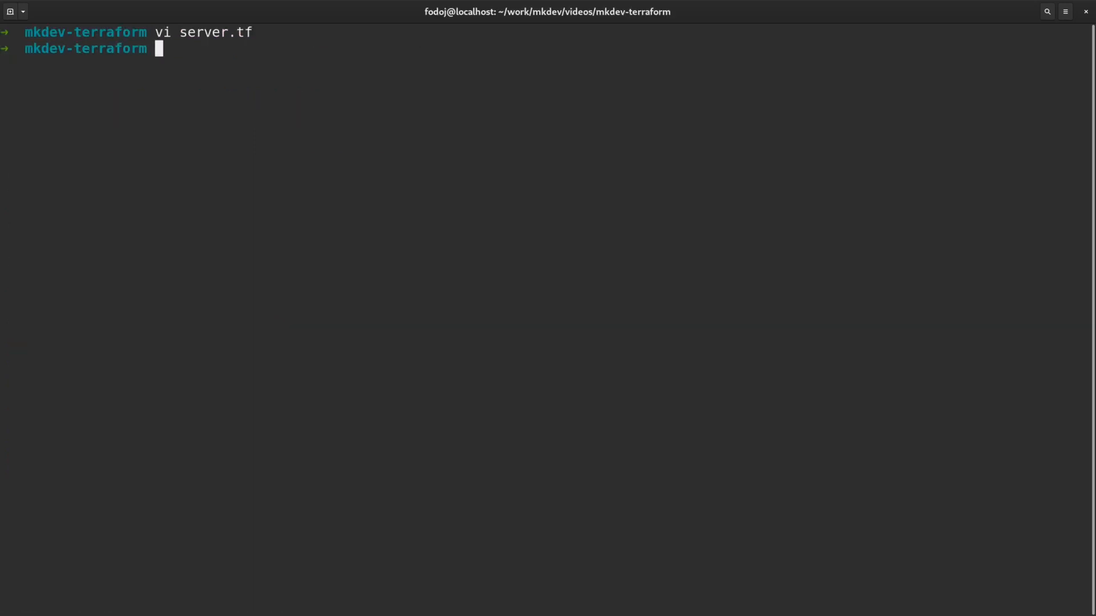
pyautogui.write('terra')
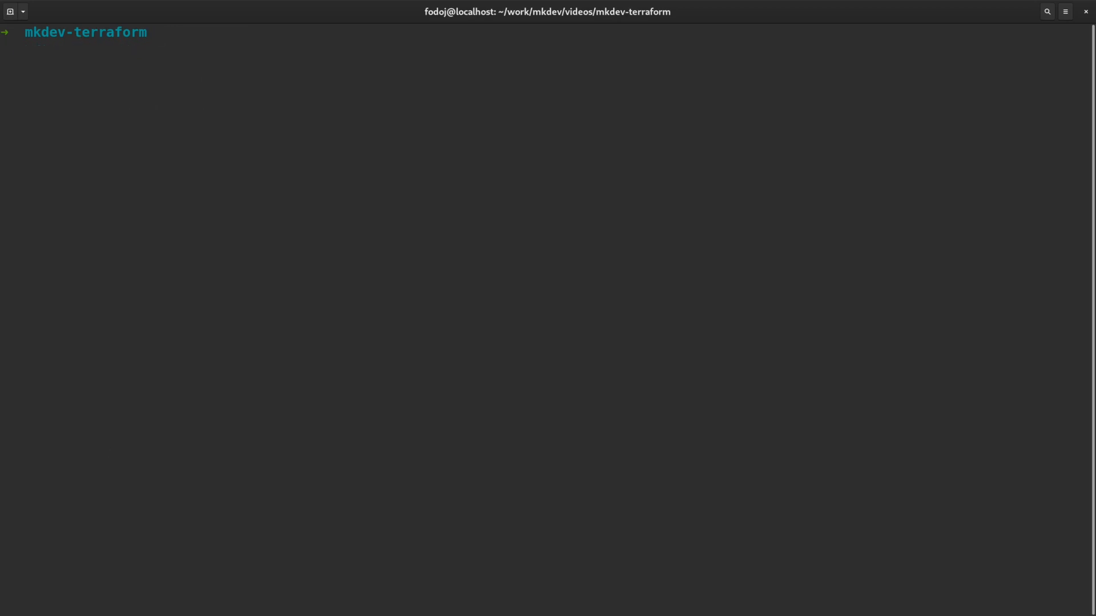
pyautogui.write('terraform plan')
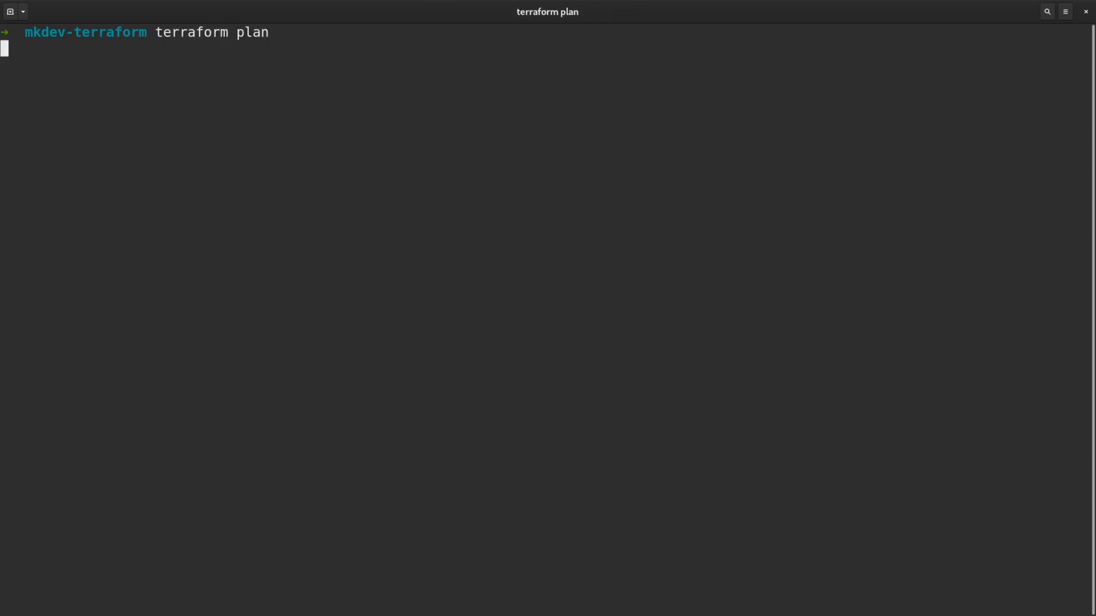
# Step: Run terraform plan and highlight its "Plan: 3 to add, 0 to change, 0 to destroy" summary
pyautogui.press('Return')
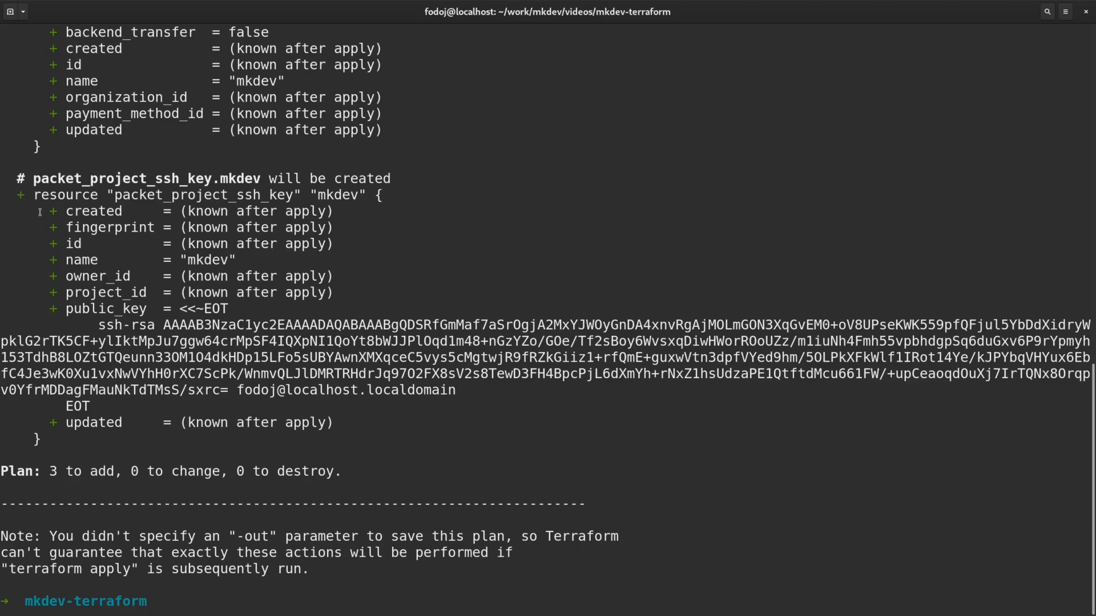
pyautogui.moveTo(60, 233)
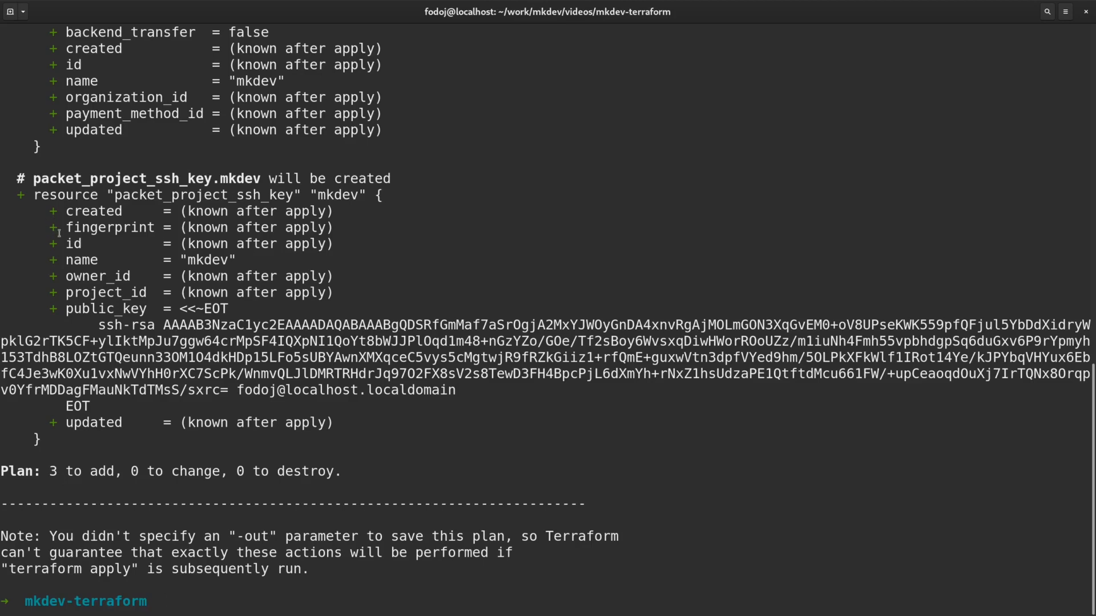
pyautogui.moveTo(82, 260)
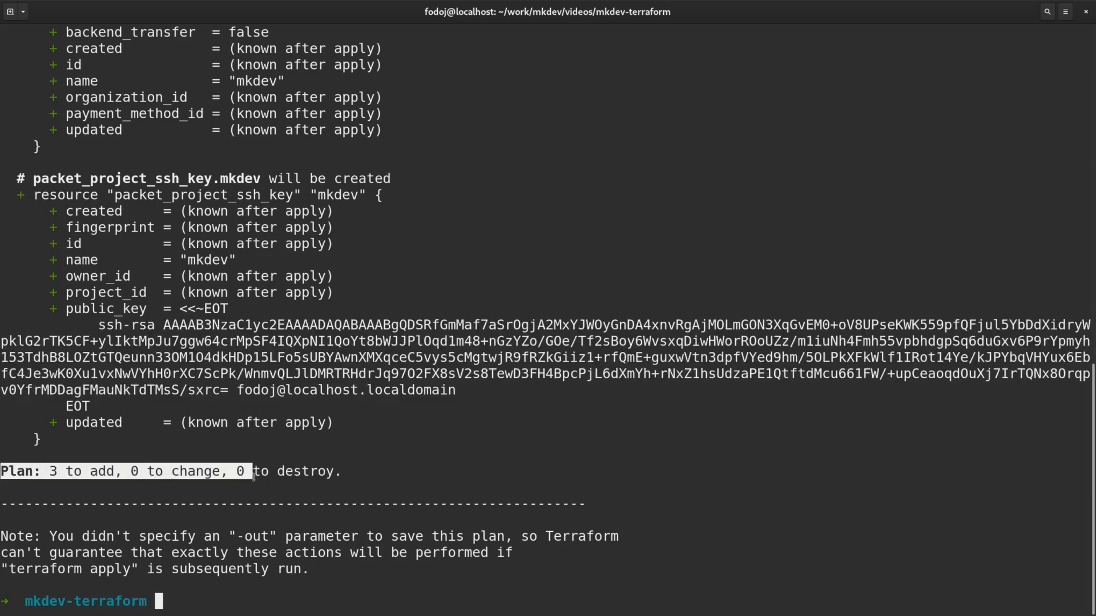
pyautogui.moveTo(254, 471); pyautogui.dragTo(342, 471)
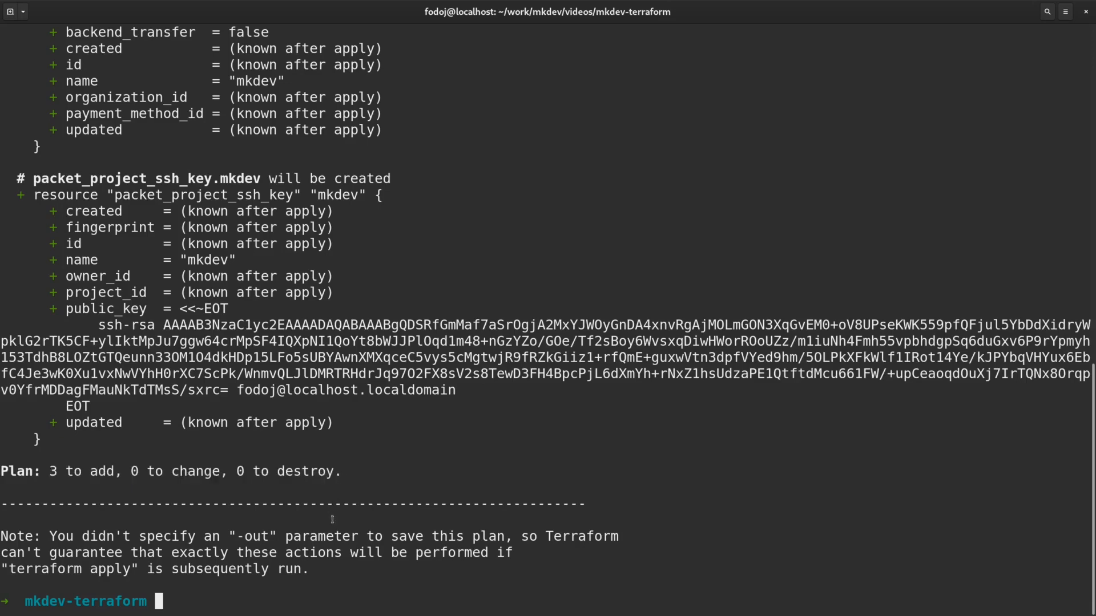
pyautogui.moveTo(377, 600)
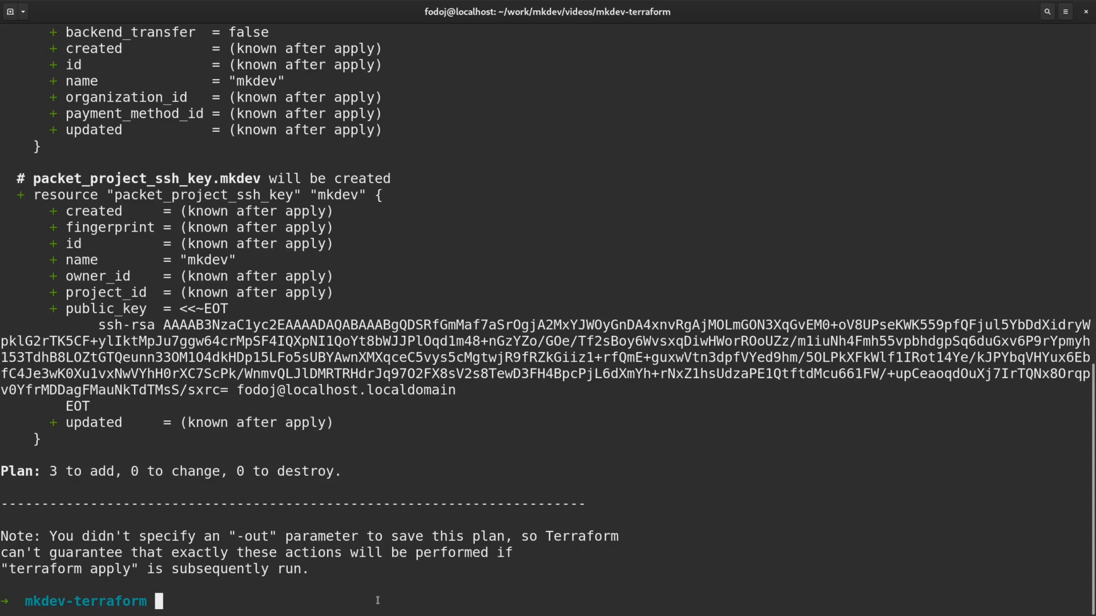
# Step: Clear the terminal, run terraform apply answering yes, and view the public_ip output 147.75.32.61
pyautogui.write('clear')
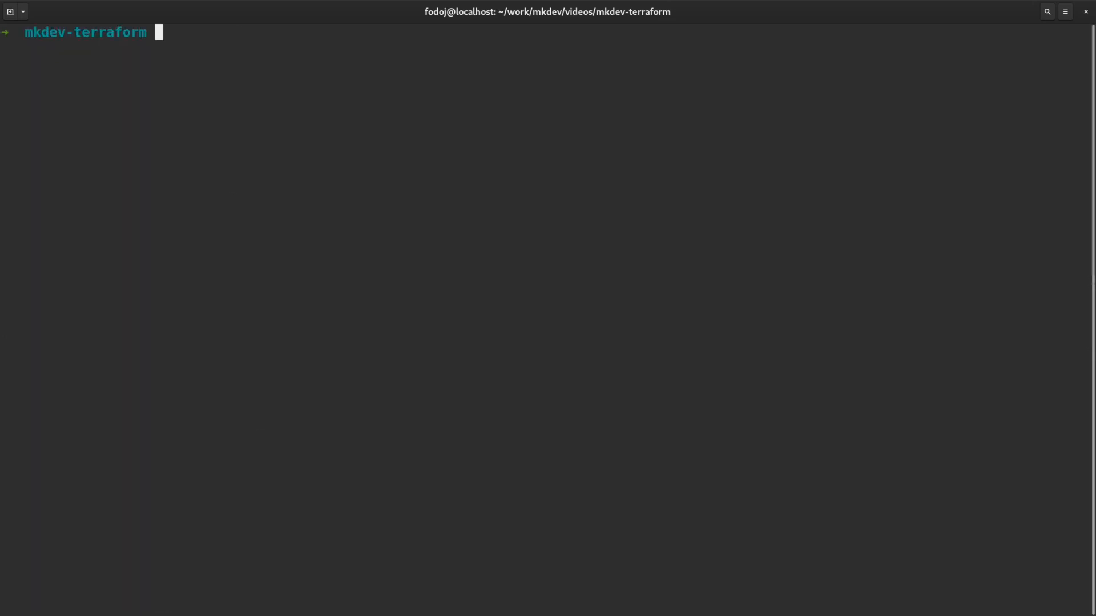
pyautogui.write('terraform')
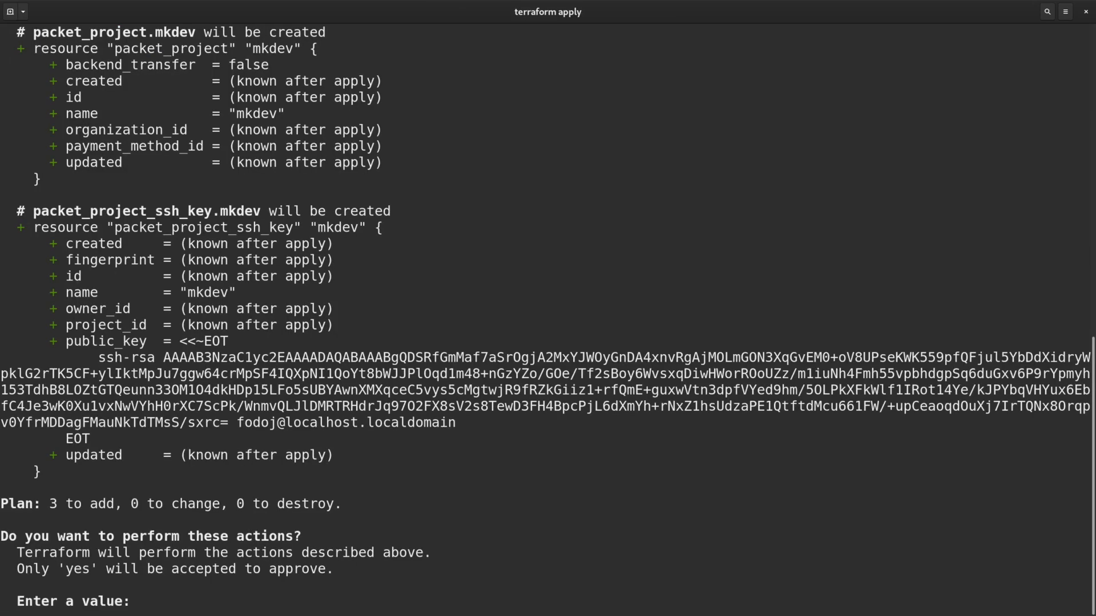
pyautogui.write('yes')
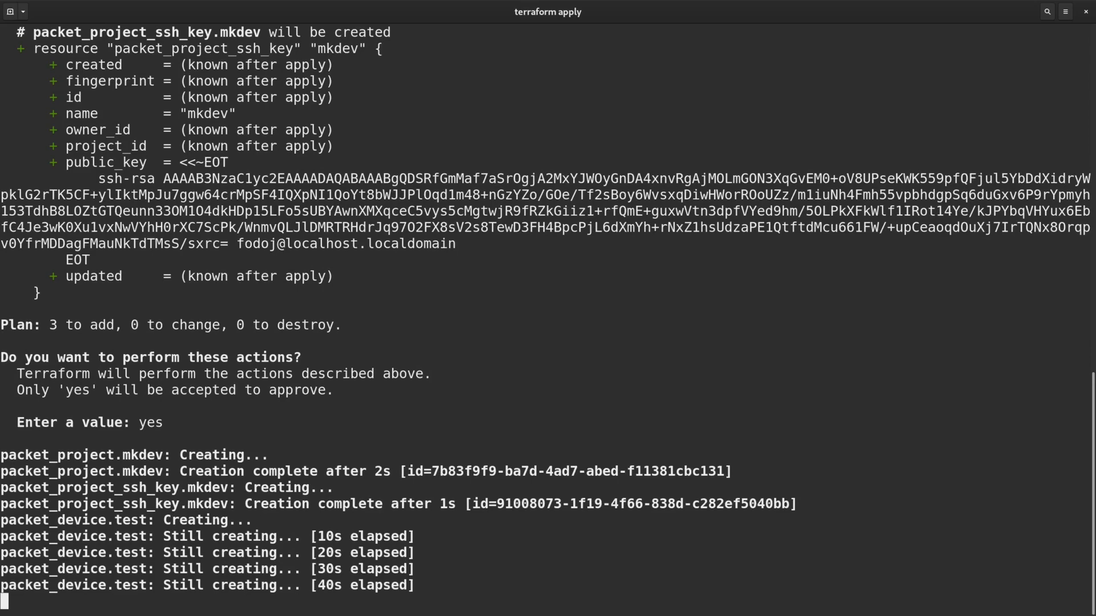
pyautogui.scroll(-3)
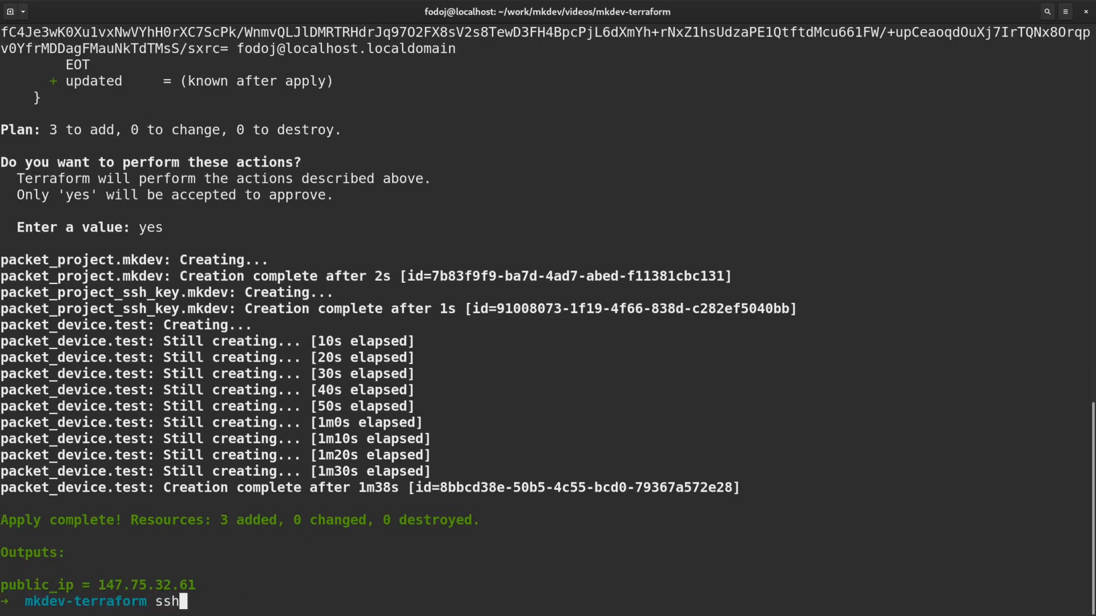
# Step: SSH as root to 147.75.32.61, accept the host key, confirm hostname -f returns mkdev.test, and exit
pyautogui.write('root@')
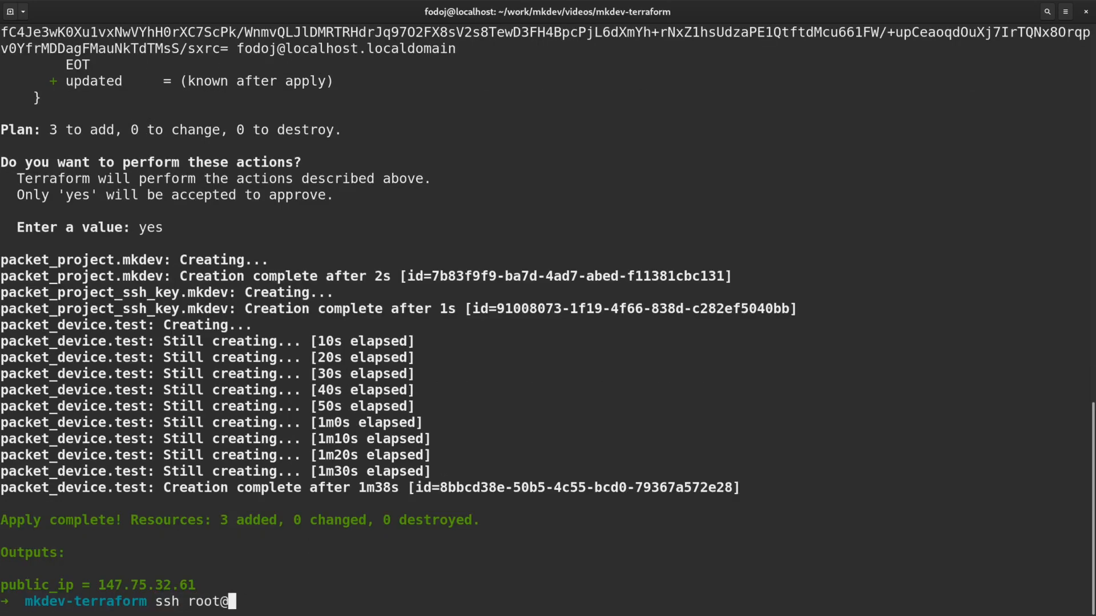
pyautogui.write('147.')
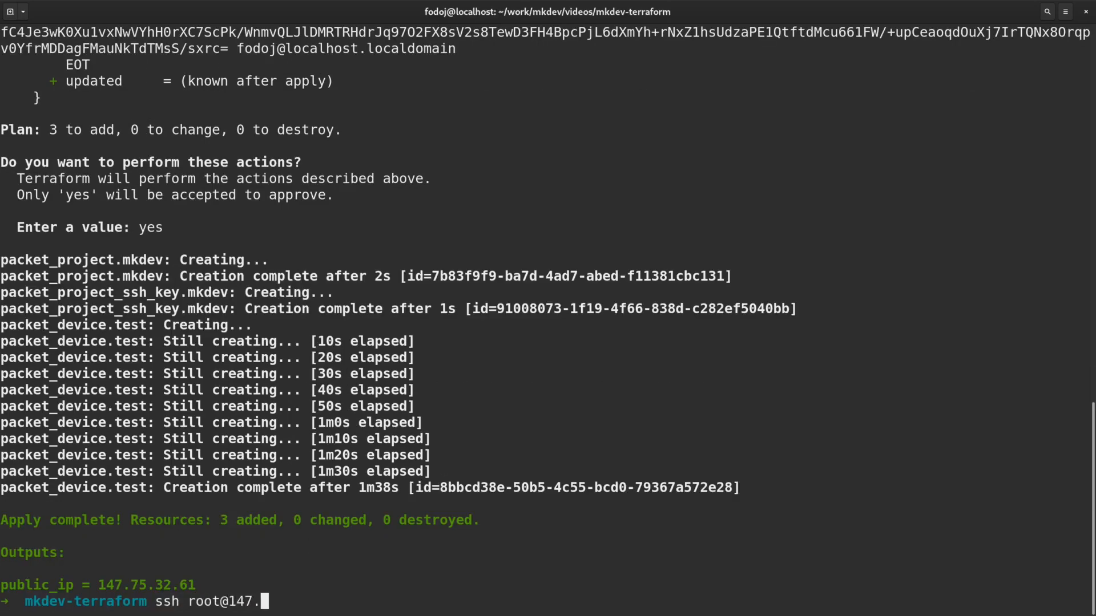
pyautogui.write('75.32.61')
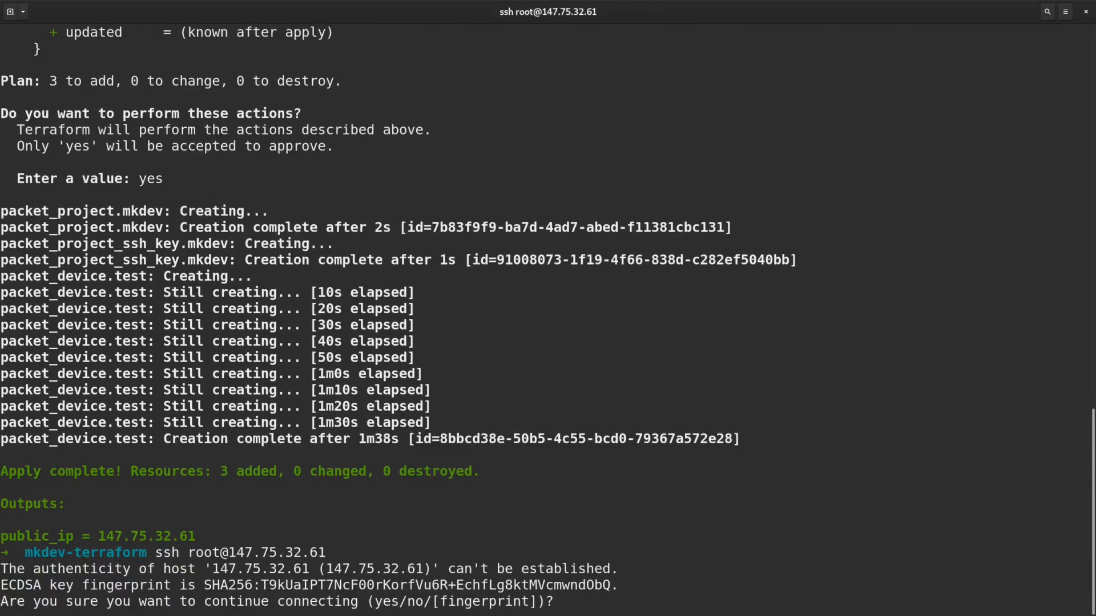
pyautogui.write('yes')
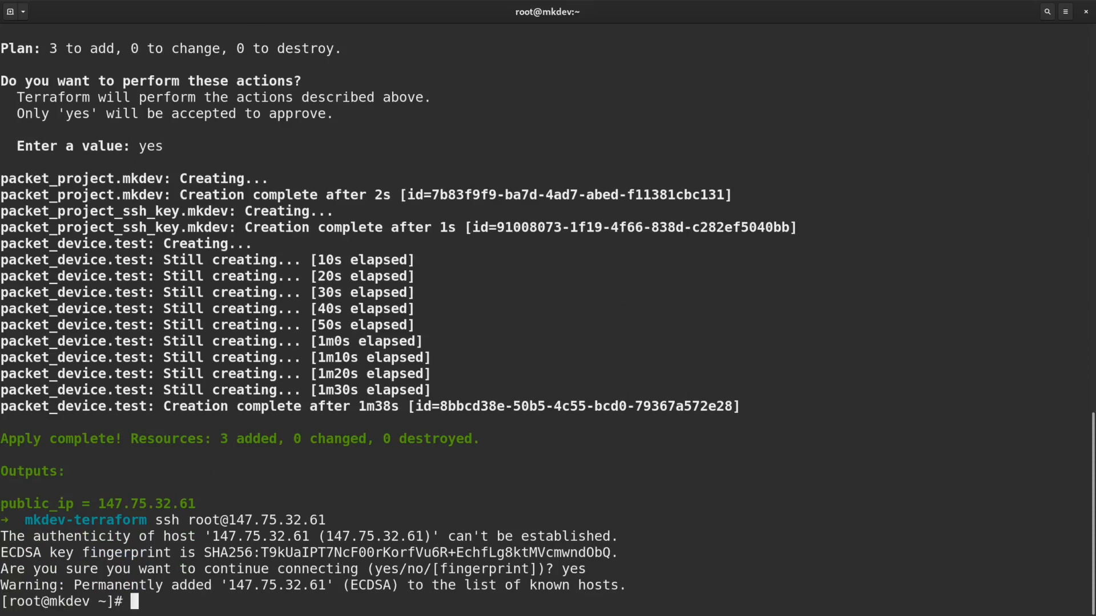
pyautogui.write('hostname -f')
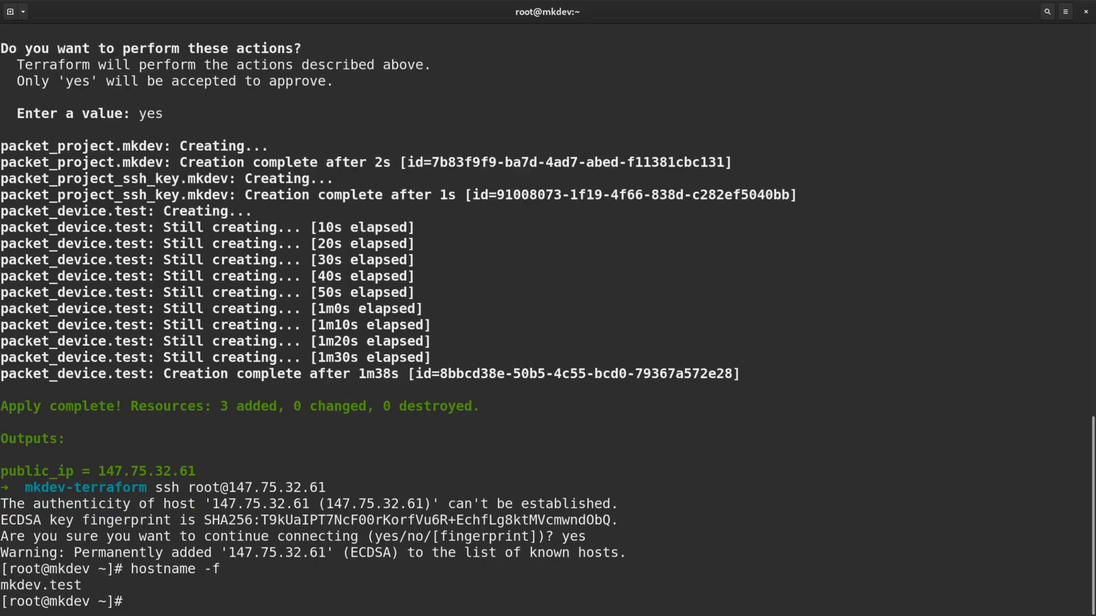
pyautogui.write('exit')
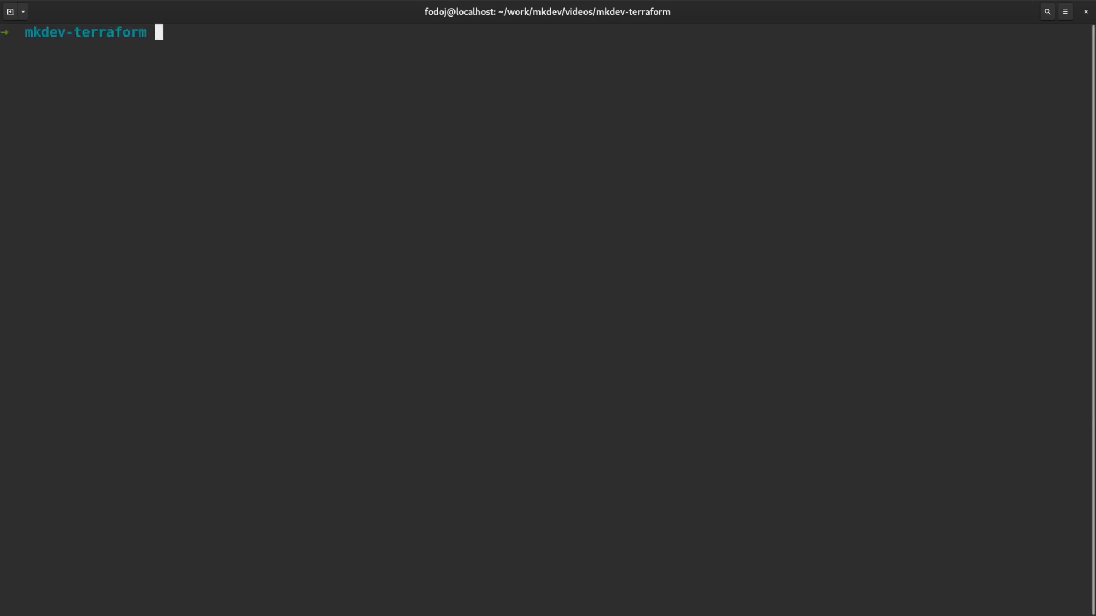
# Step: Comment out lines 15–28 (packet_device resource and public_ip output) in server.tf and save with :wqa
pyautogui.write('vi se')
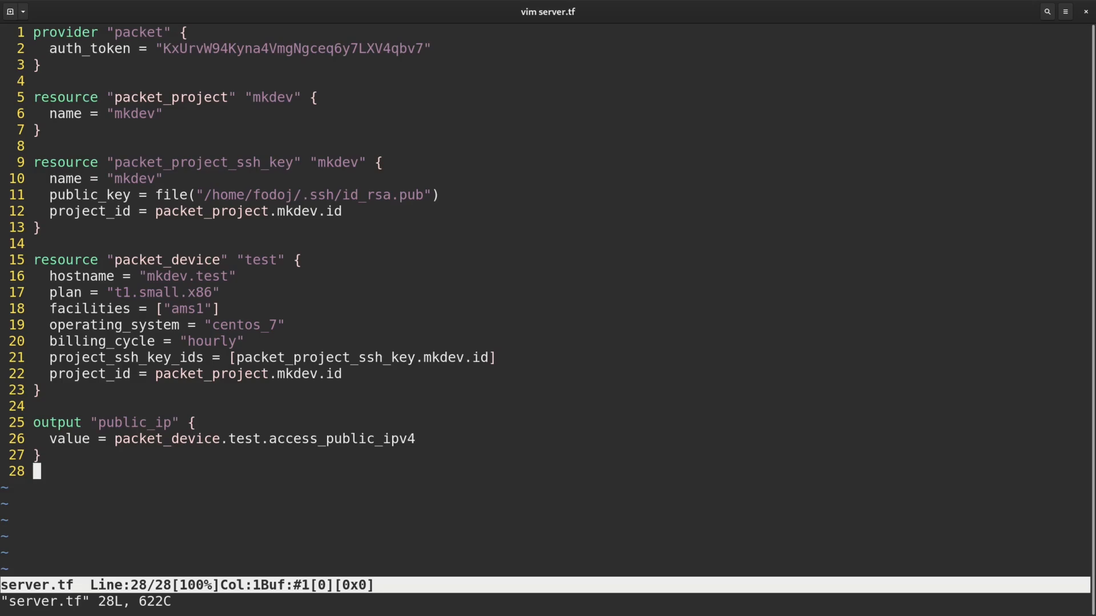
pyautogui.press('ctrl-v')
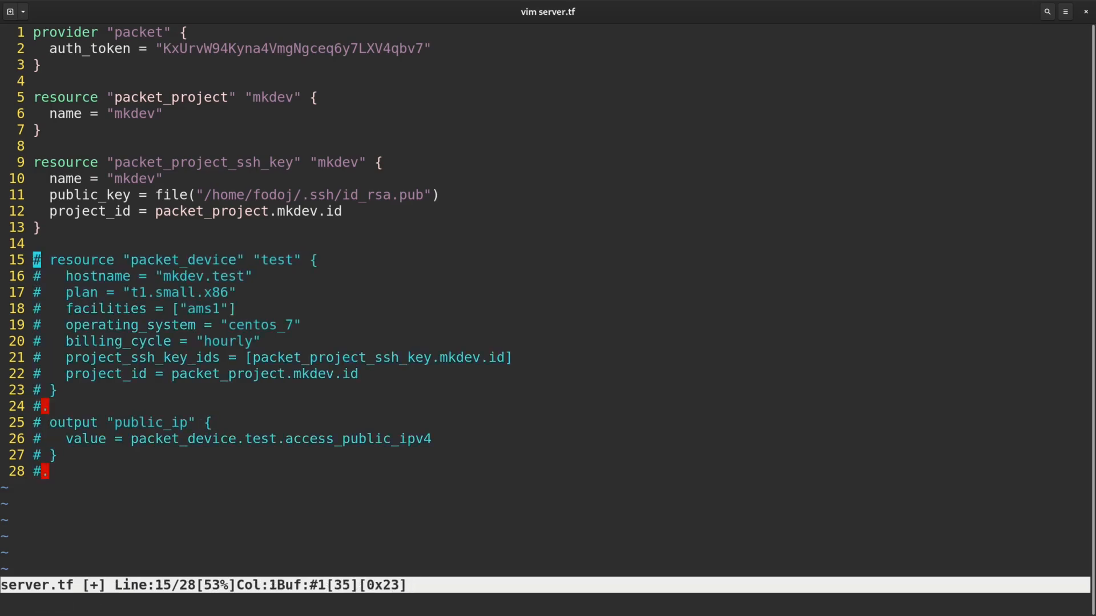
pyautogui.write(':wqa')
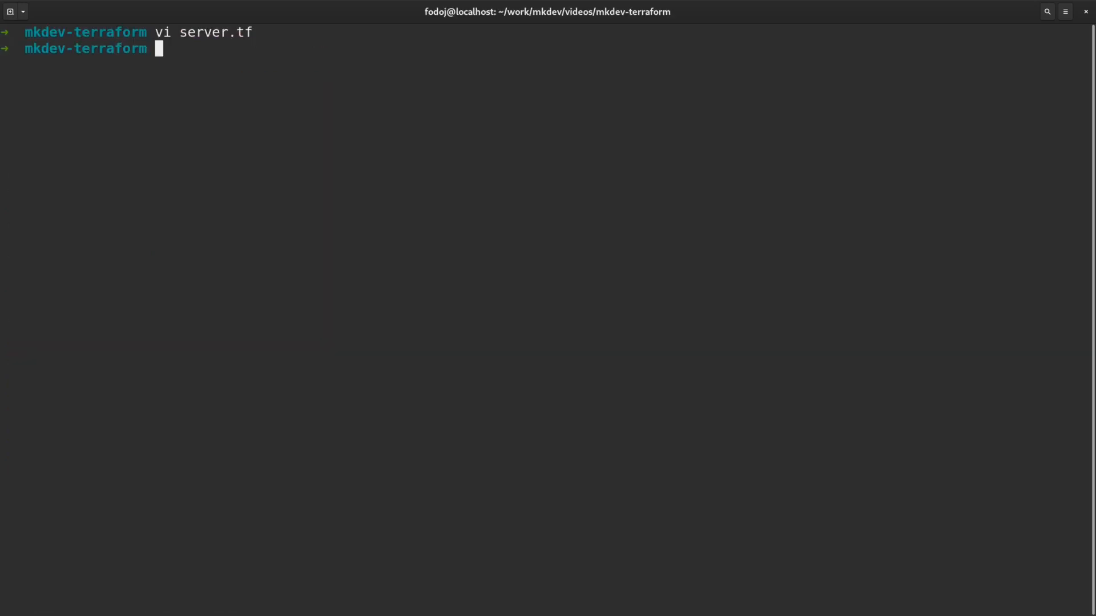
# Step: Run terraform plan showing 1 to destroy for packet_device.test, then start a less command
pyautogui.write('terraform plan')
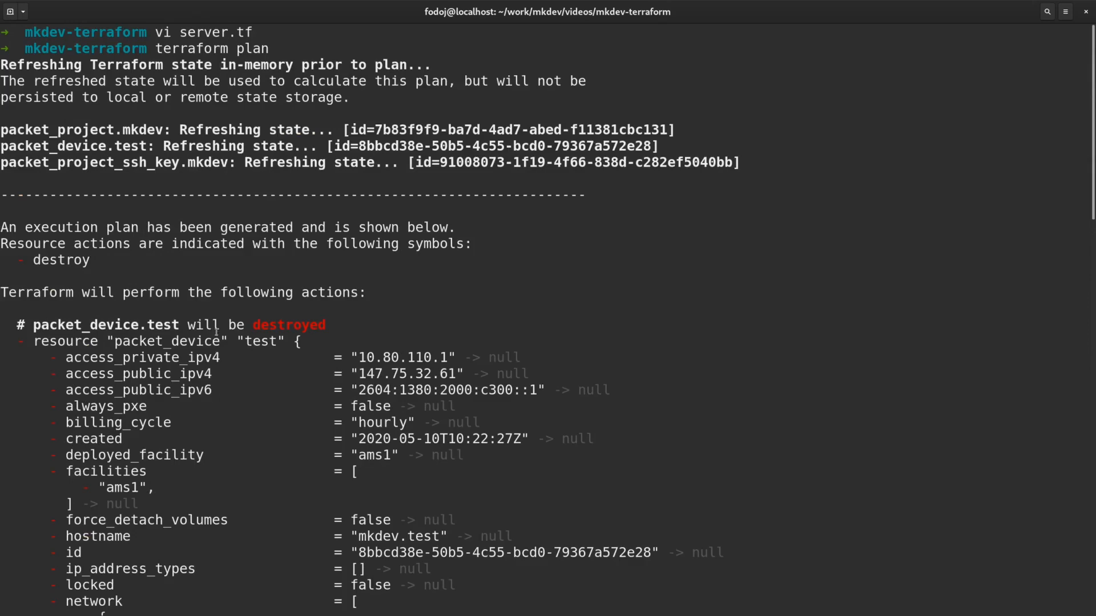
pyautogui.scroll(-3)
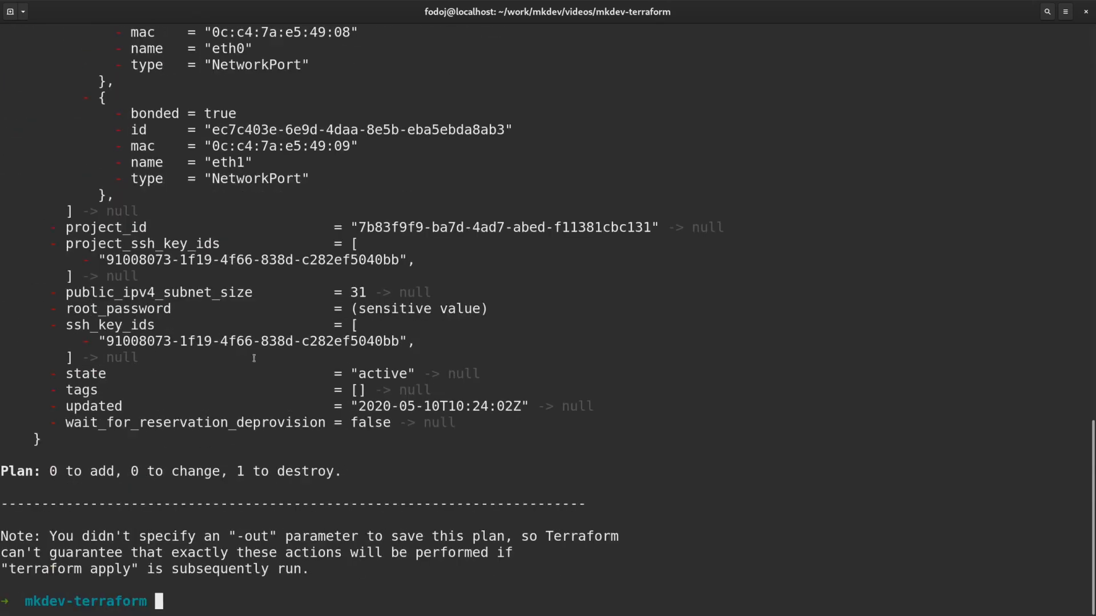
pyautogui.write('less t')
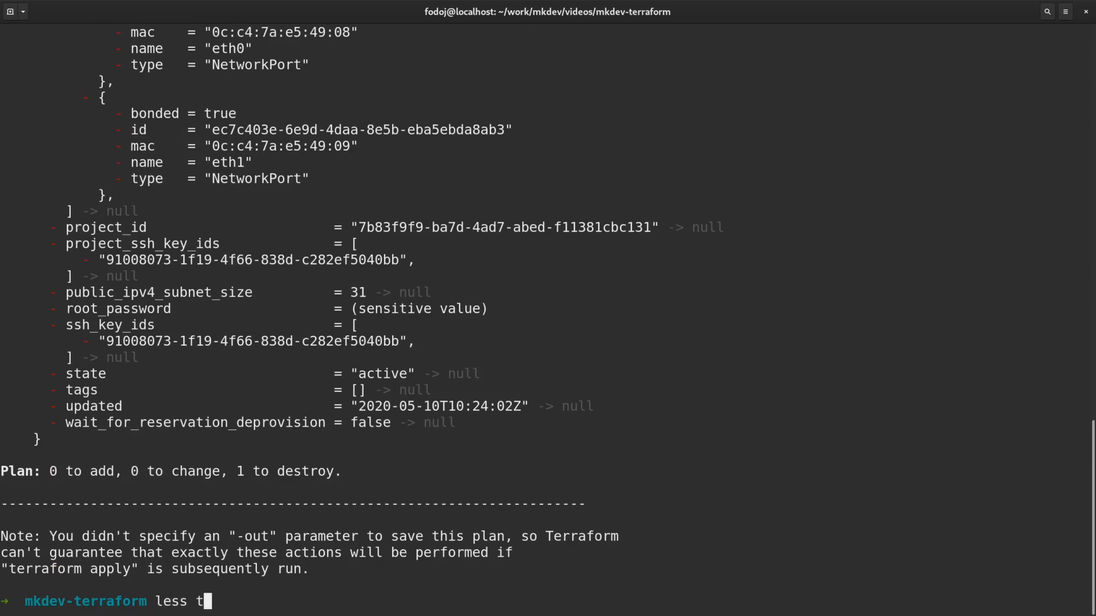
pyautogui.write('erraform.tfstate')
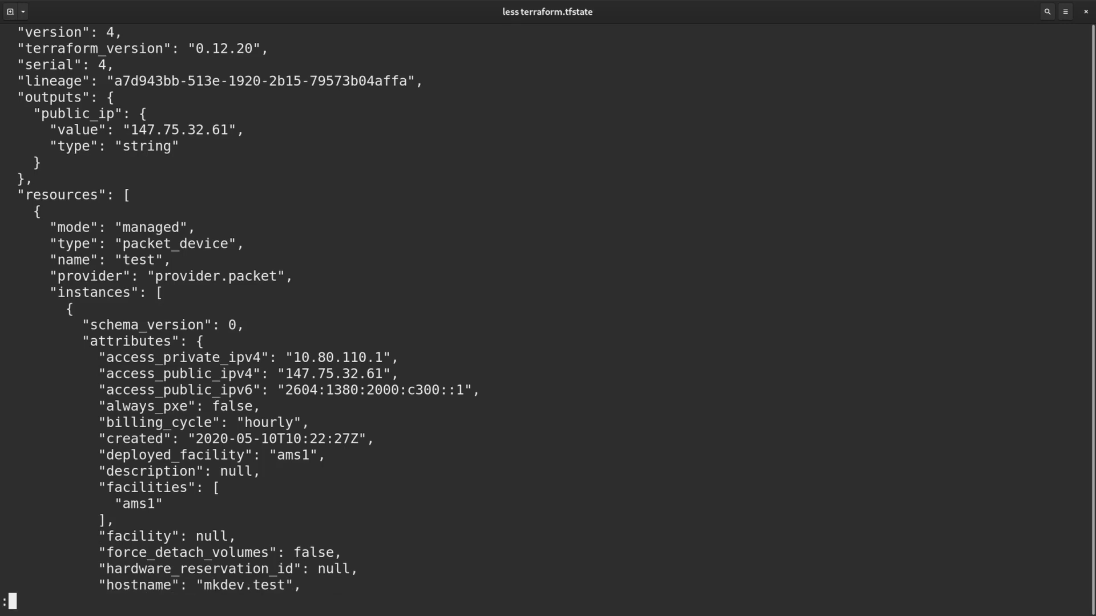
pyautogui.scroll(-3)
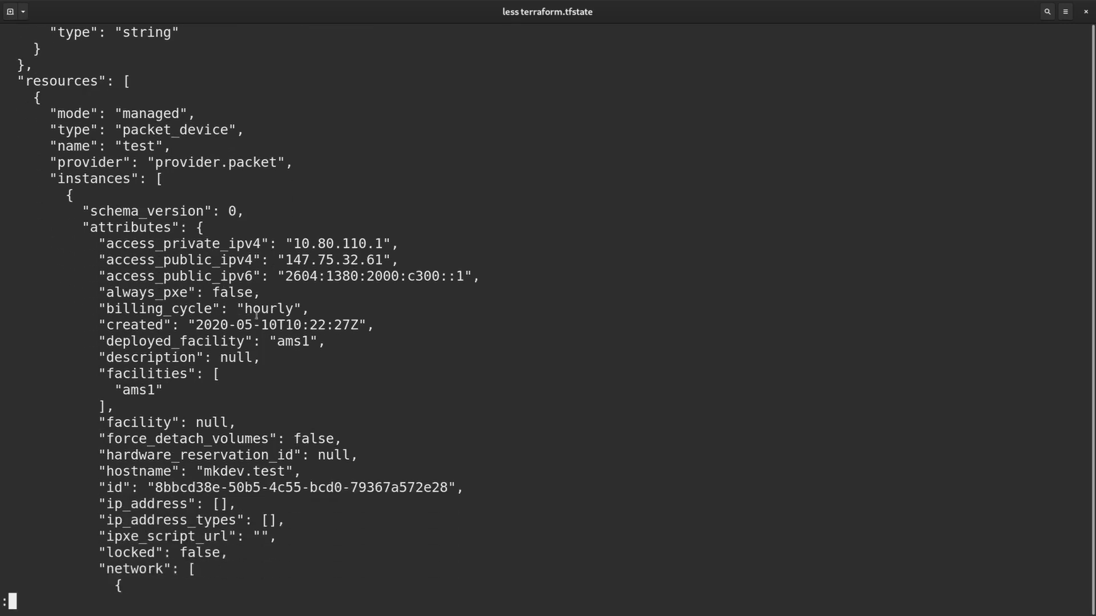
pyautogui.moveTo(261, 128)
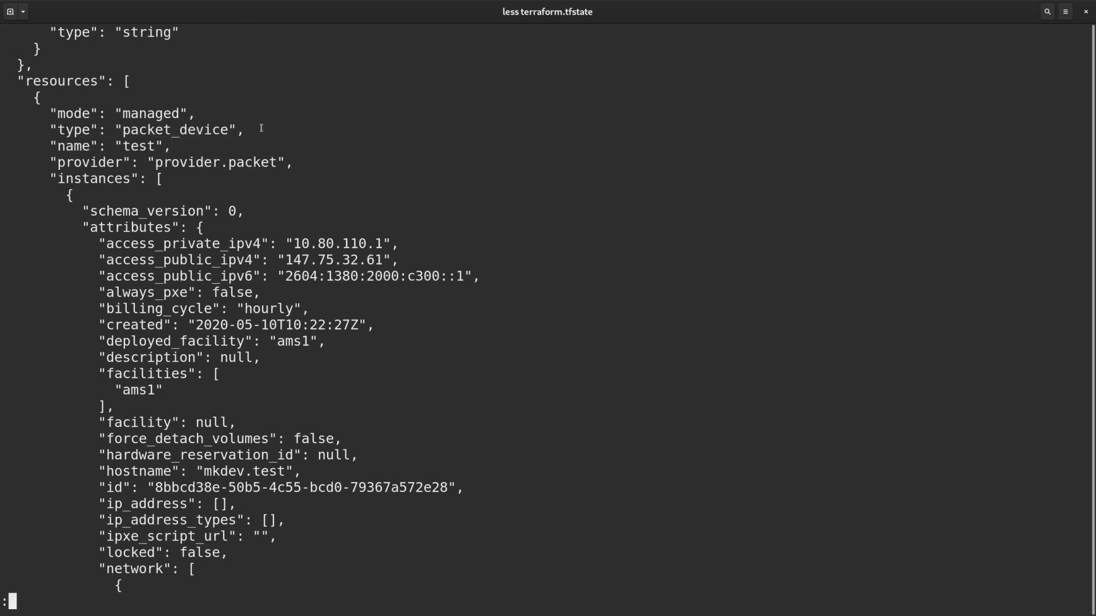
pyautogui.moveTo(73, 233)
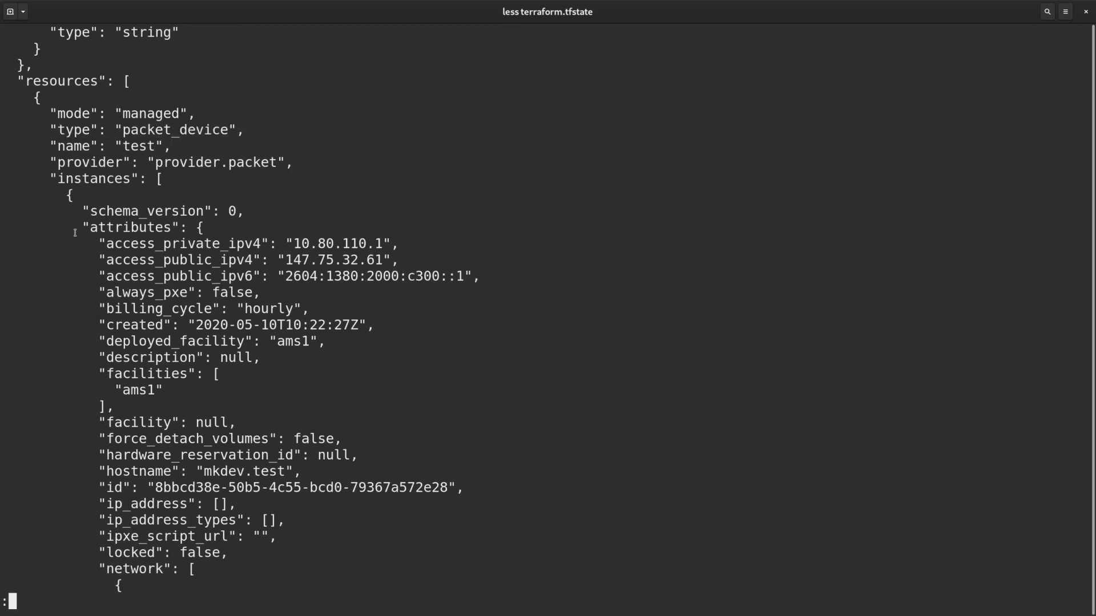
pyautogui.moveTo(83, 251)
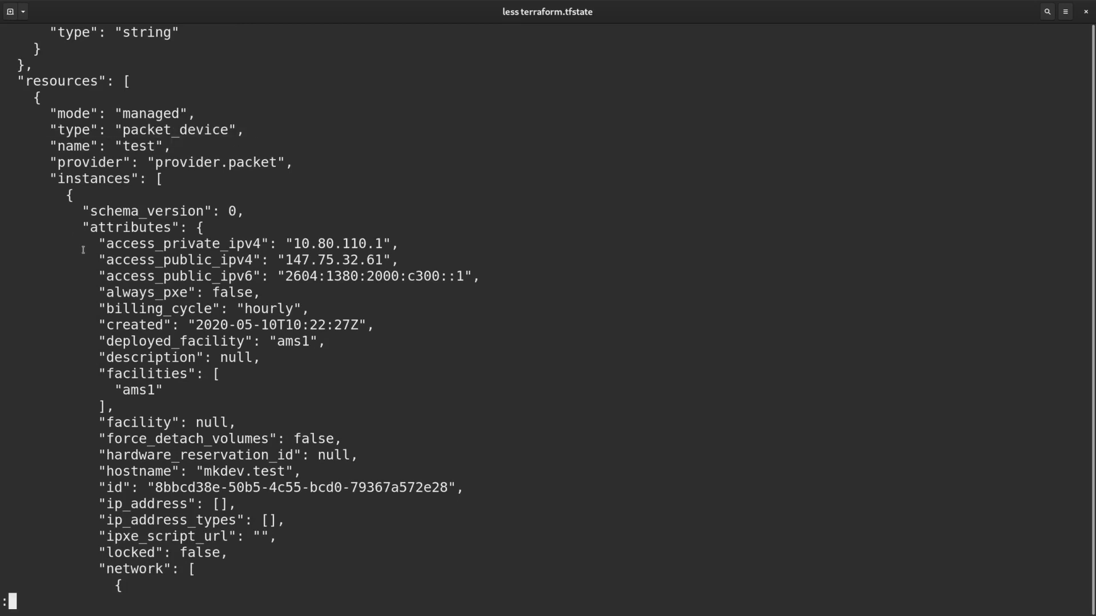
pyautogui.scroll(-3)
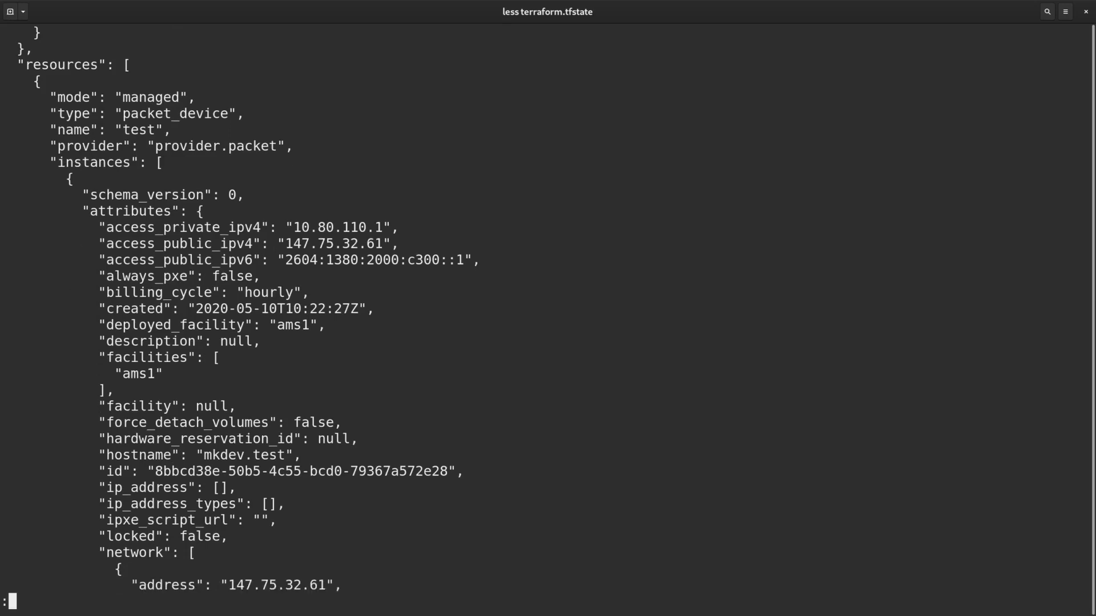
pyautogui.scroll(-3)
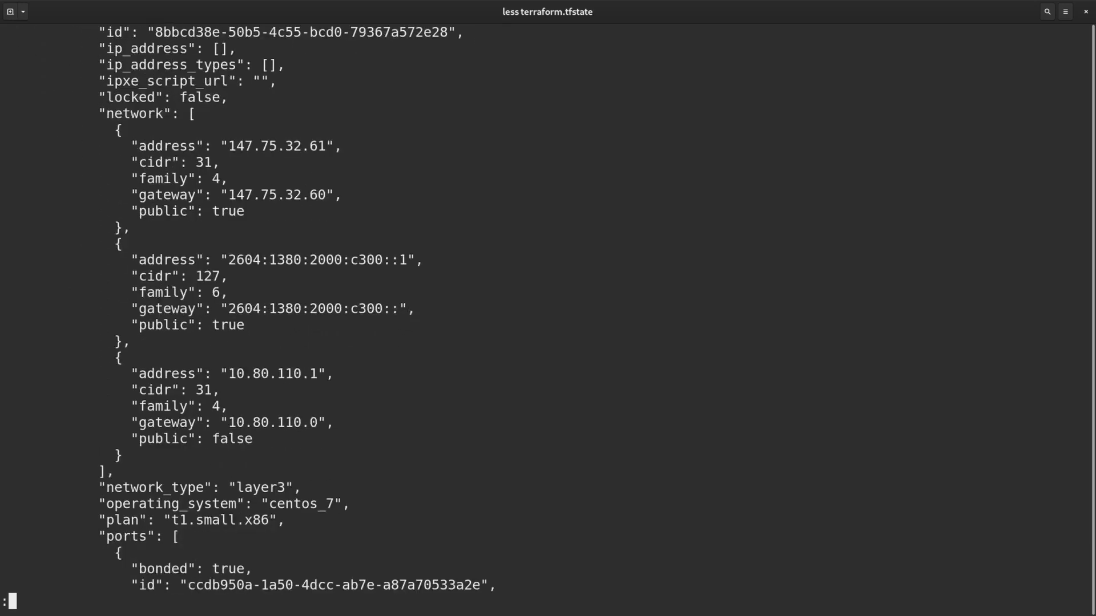
pyautogui.scroll(-3)
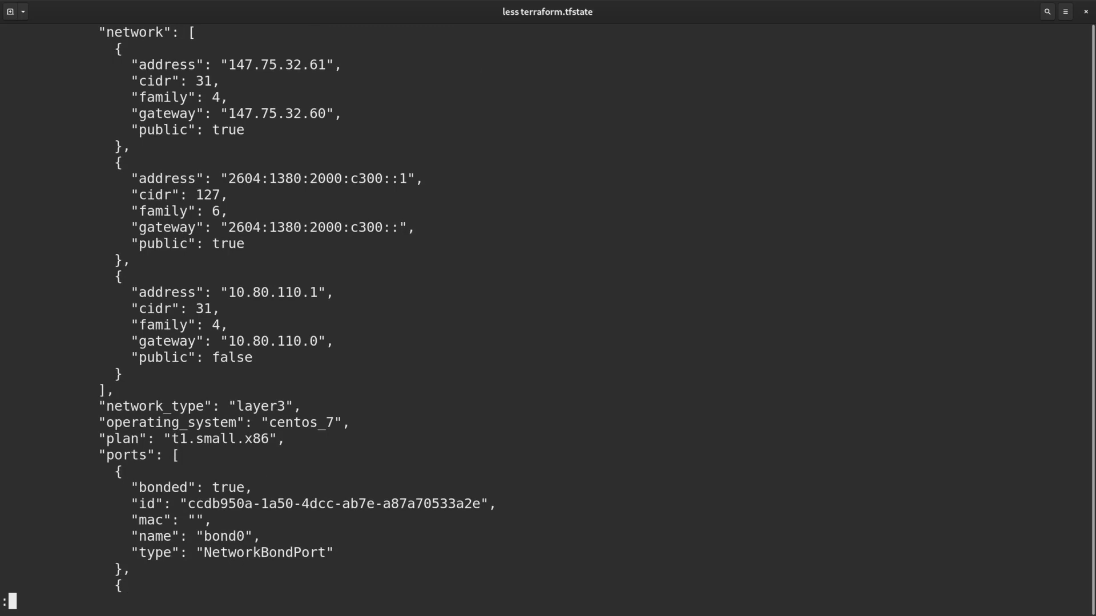
pyautogui.scroll(-3)
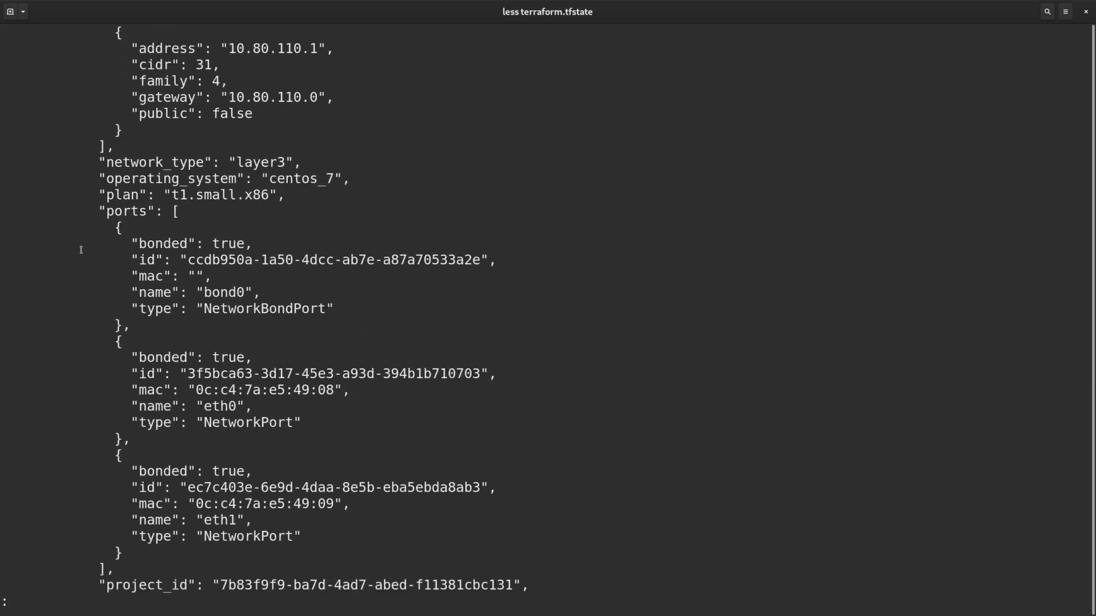
pyautogui.scroll(-3)
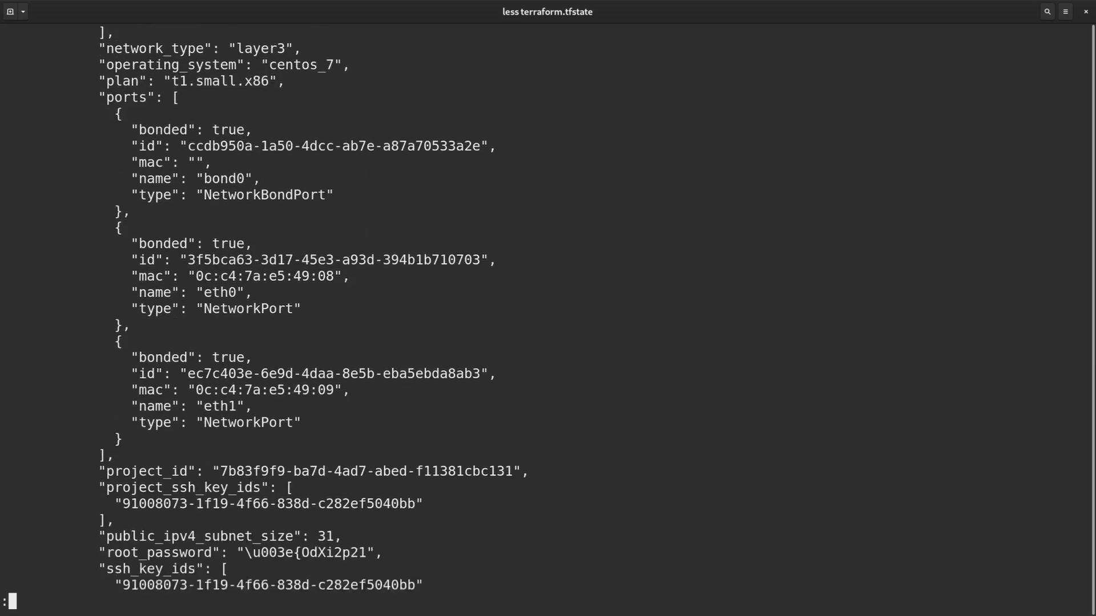
pyautogui.scroll(-3)
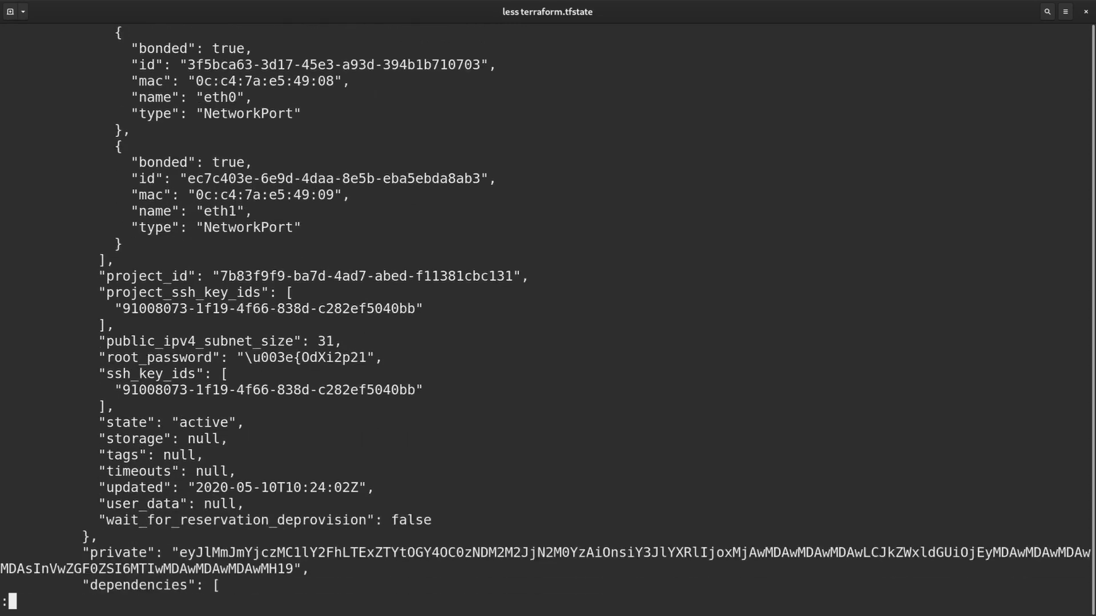
pyautogui.scroll(-3)
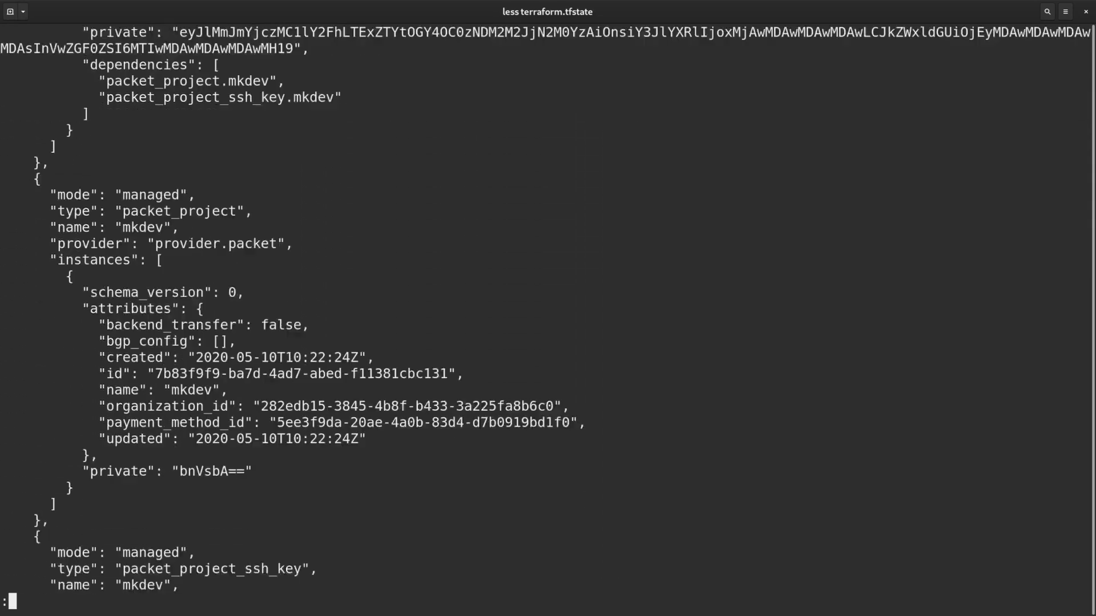
pyautogui.scroll(-3)
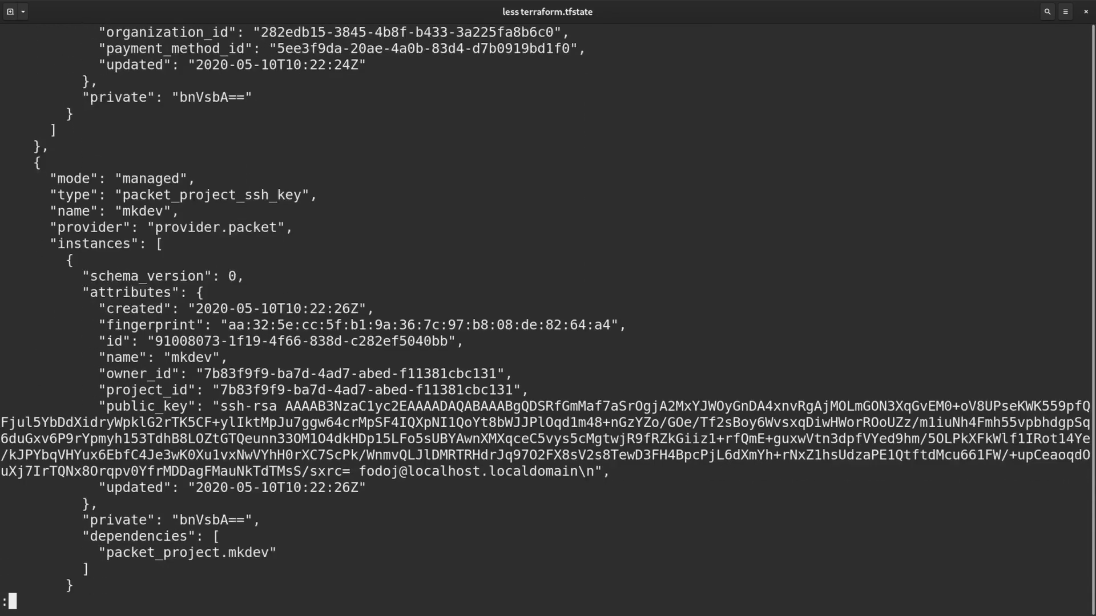
pyautogui.scroll(-3)
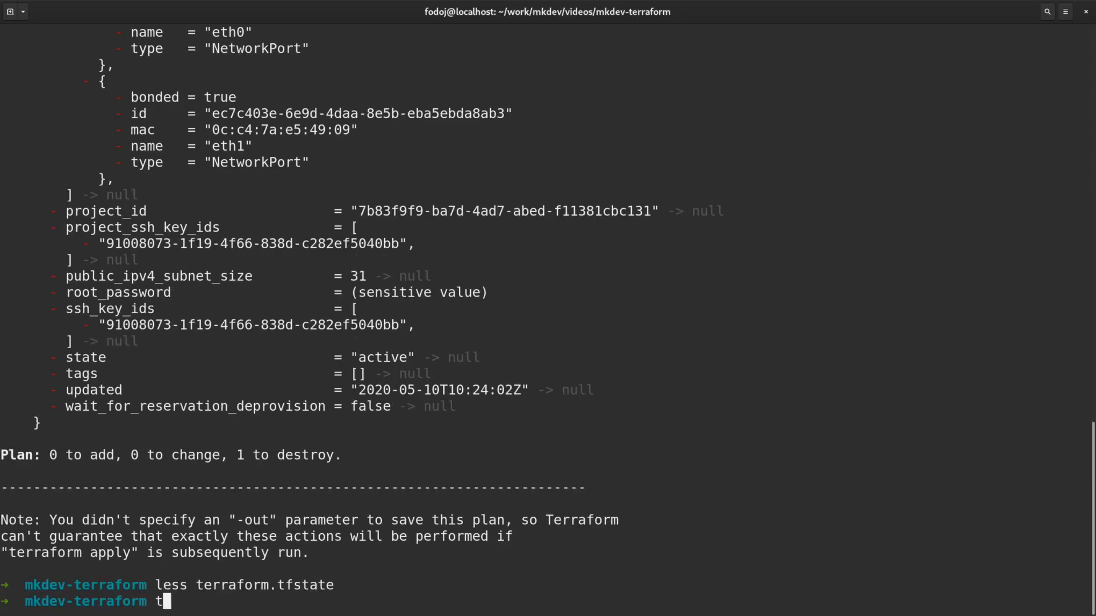
# Step: Run terraform destroy and answer yes to remove all 3 resources
pyautogui.write('erraform destroy')
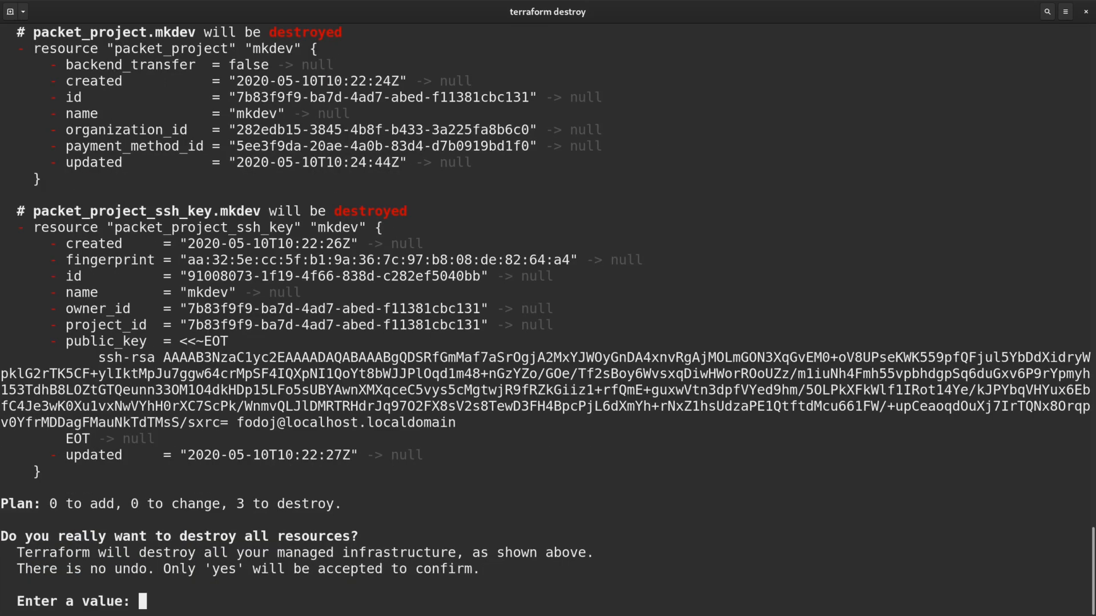
pyautogui.write('yes')
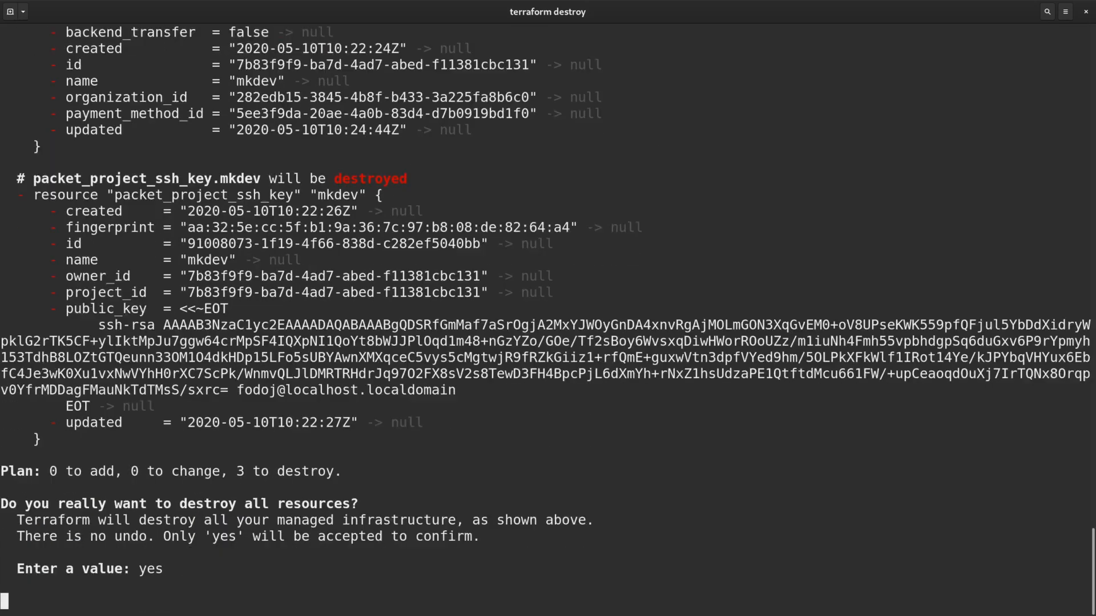